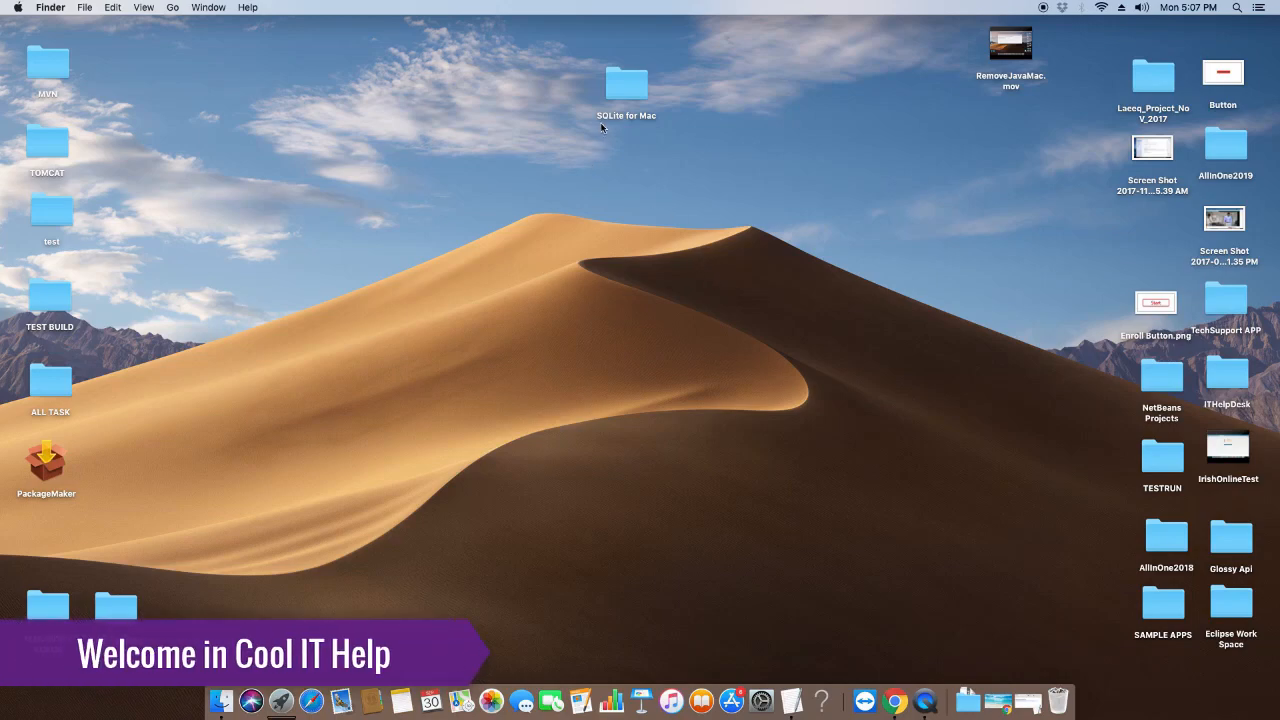
mouse_move(871, 675)
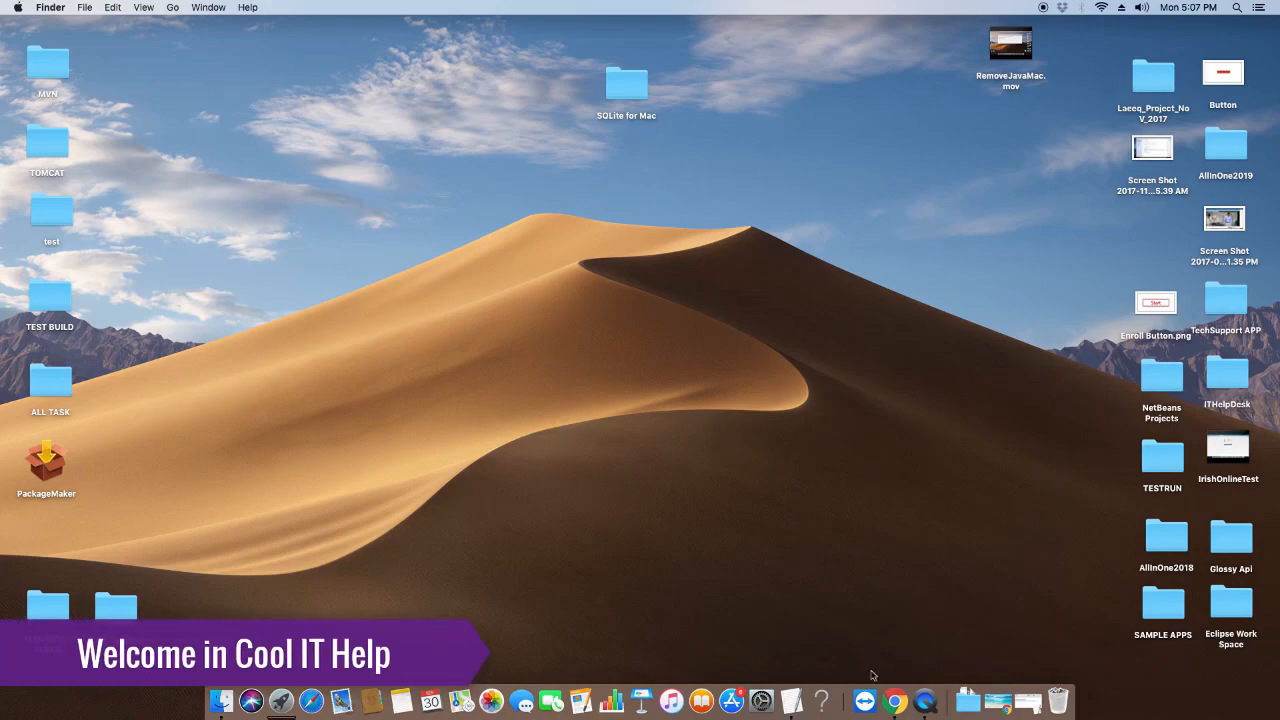
Step: Launch Chrome from the Dock and select the sqlitebrowser.org download link in the TextEdit note
left_click(894, 701)
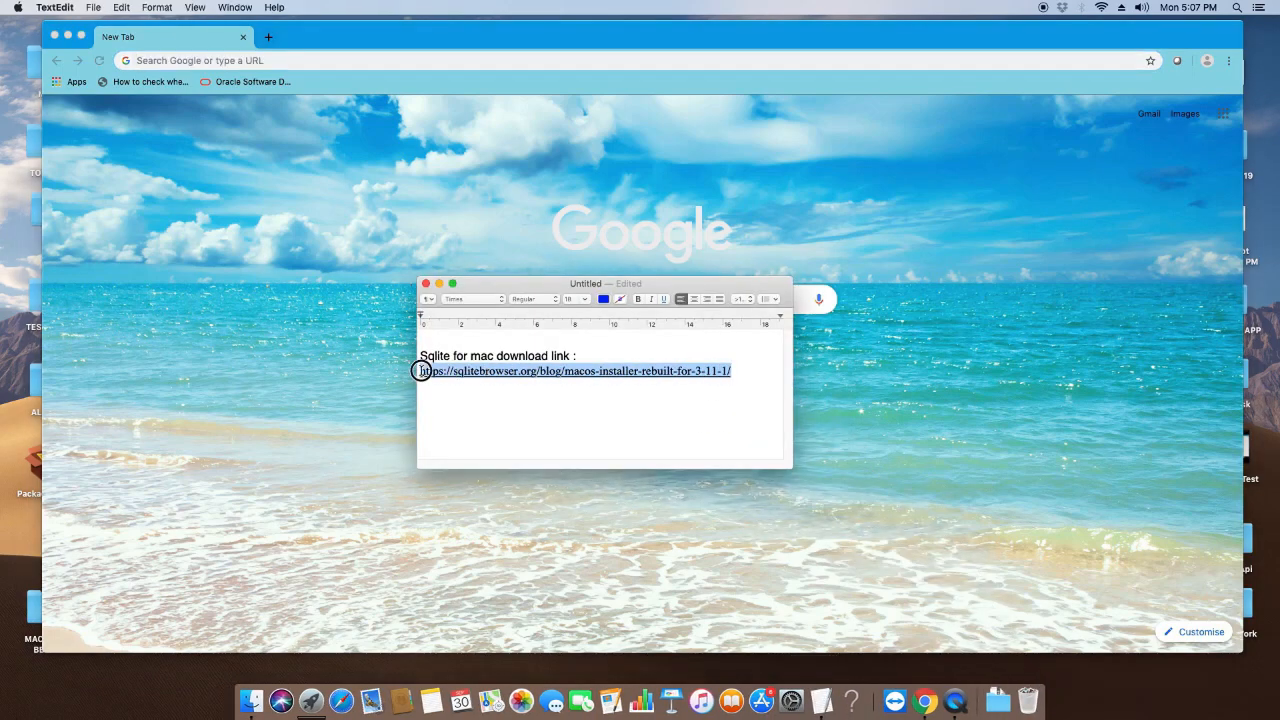
left_click(422, 371)
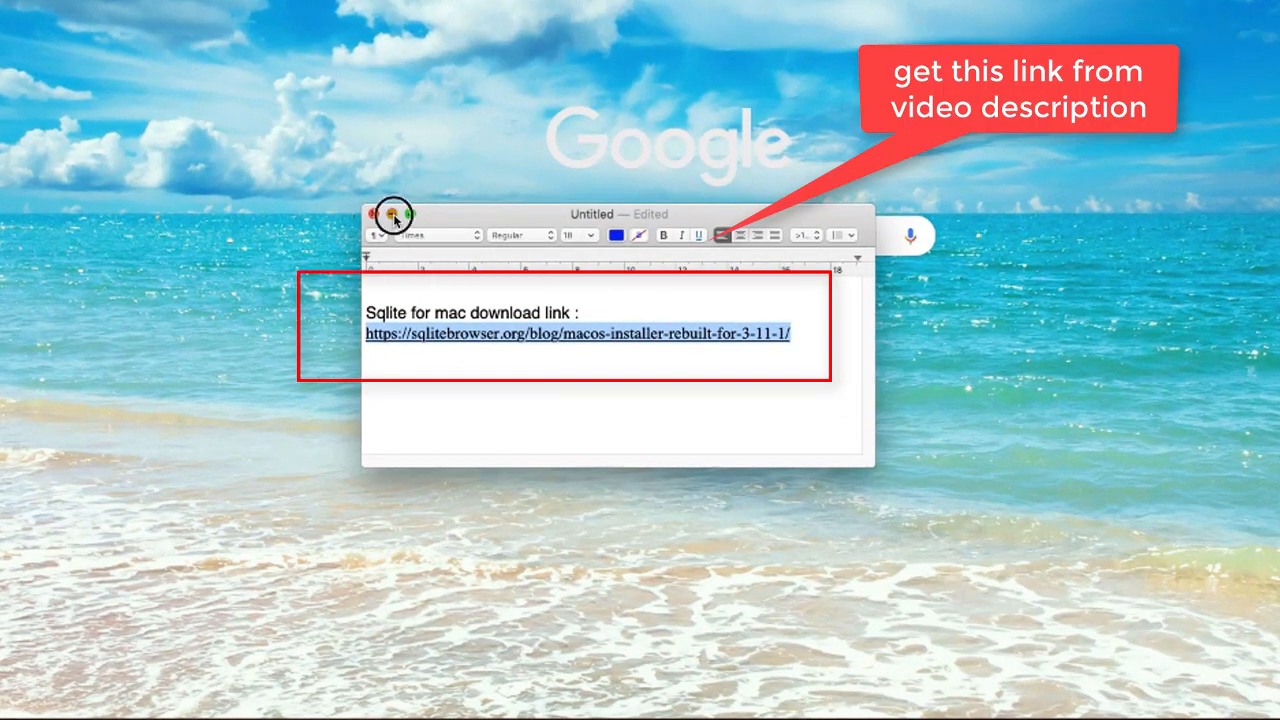
Step: Minimize the note and download DB.Browser.for.SQLite-3.11.1v2.dmg from the sqlitebrowser.org installer page
left_click(378, 214)
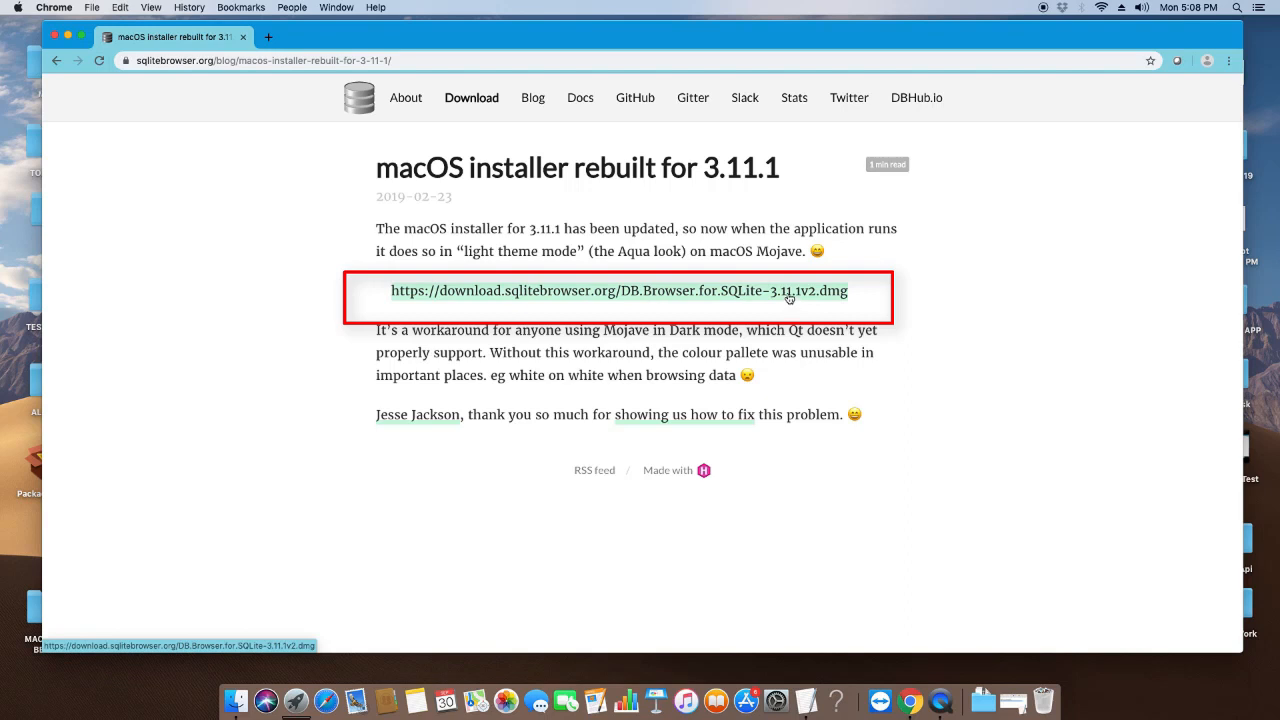
left_click(618, 290)
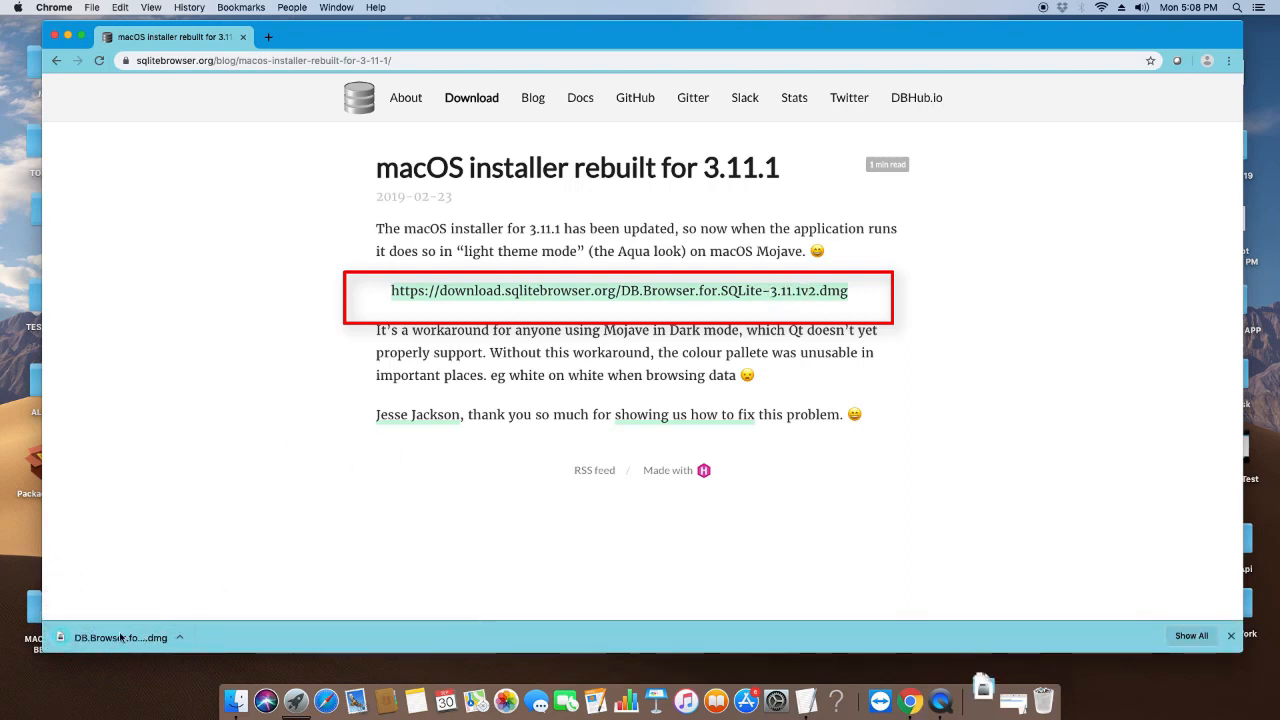
mouse_move(120, 637)
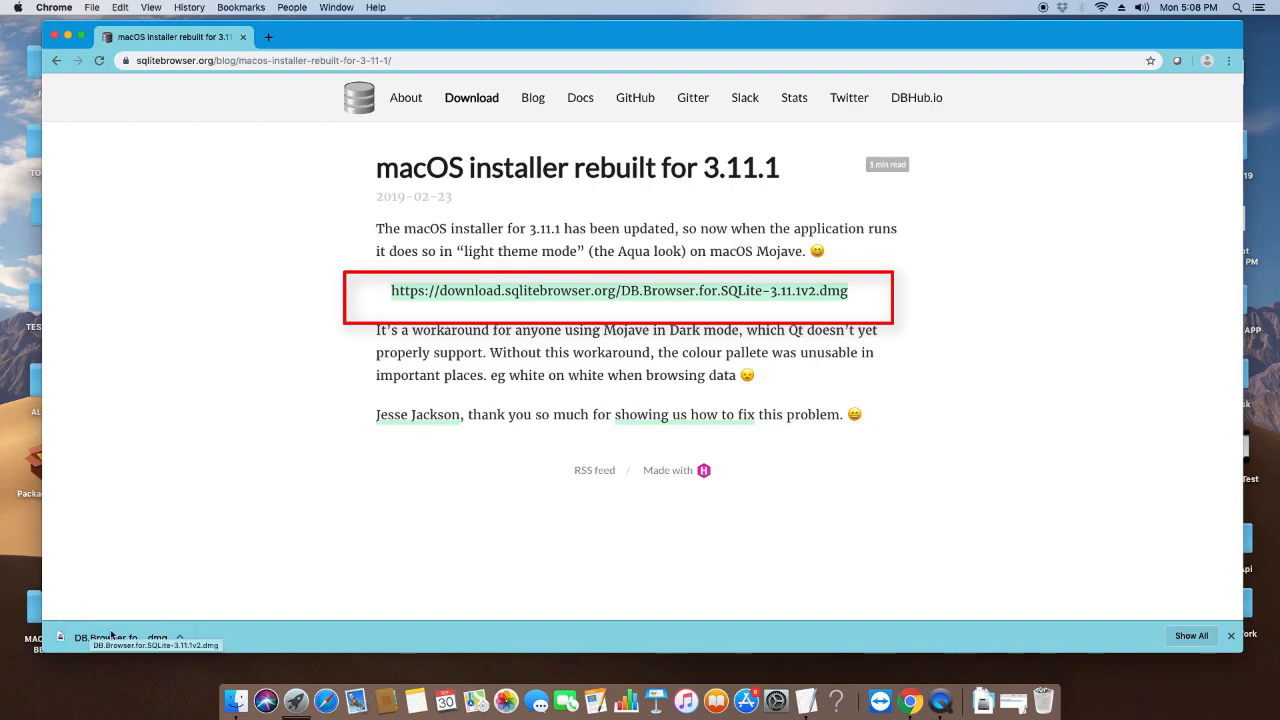
left_click(181, 637)
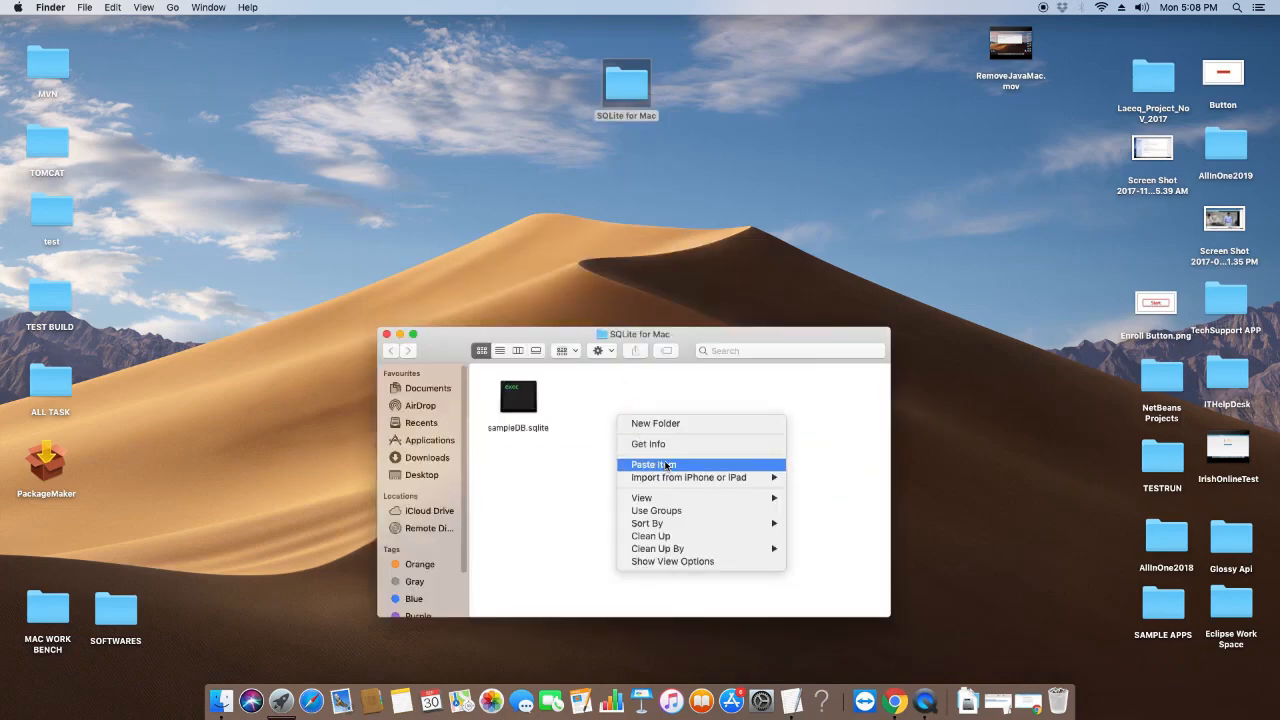
Step: Paste DB.Browser.for.SQLite-3.11.1v2.dmg into the SQLite for Mac folder and mount it
left_click(653, 464)
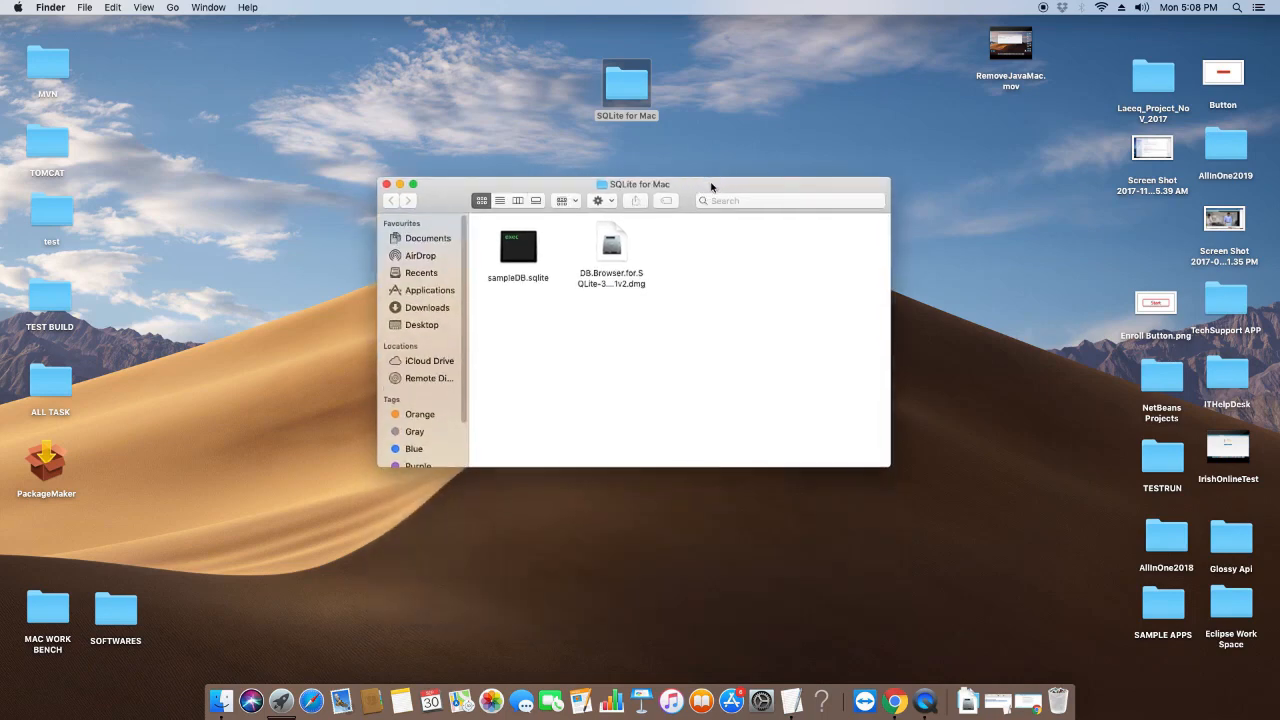
left_click(611, 243)
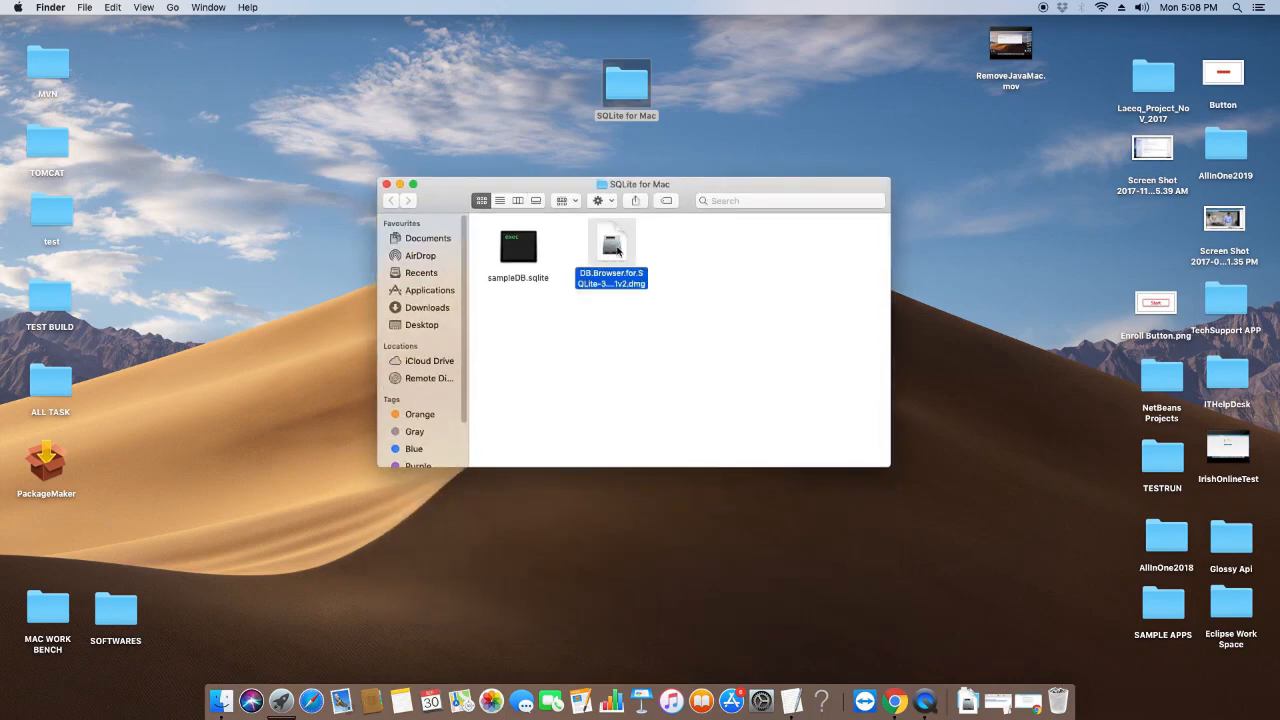
double_click(611, 247)
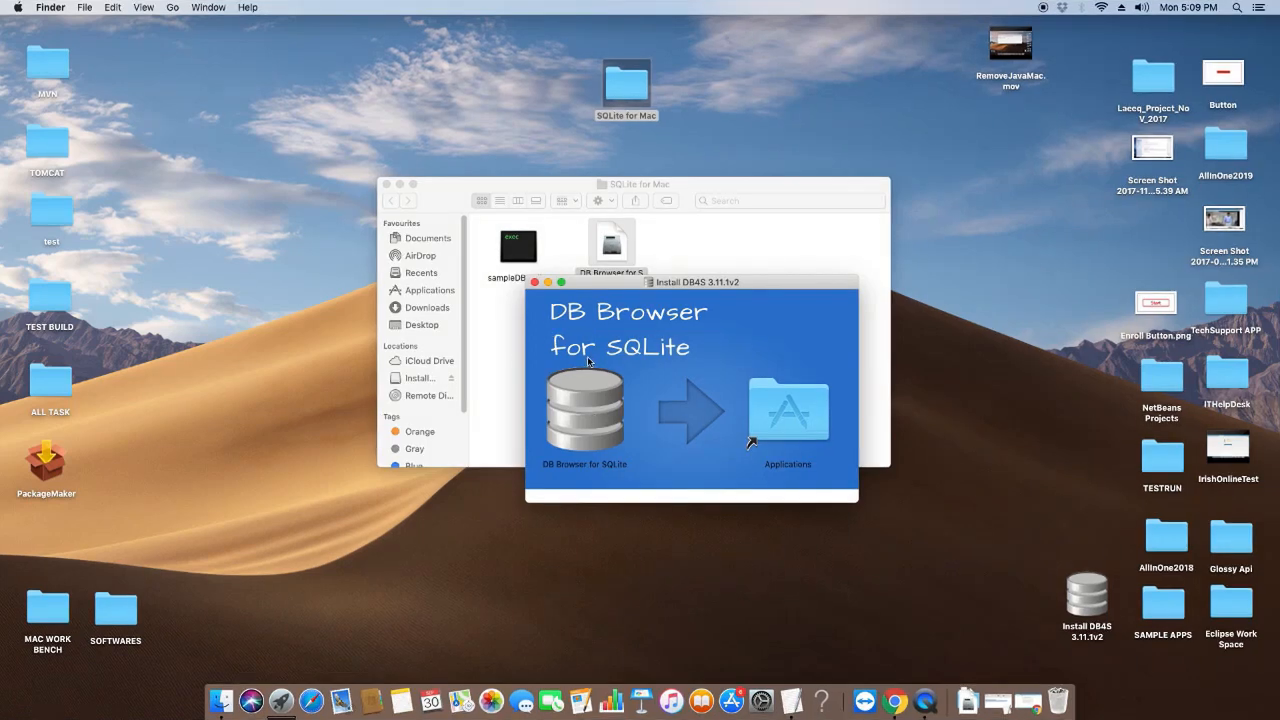
Step: Open the Applications alias from the Install DB4S 3.11.1v2 window
left_click(585, 410)
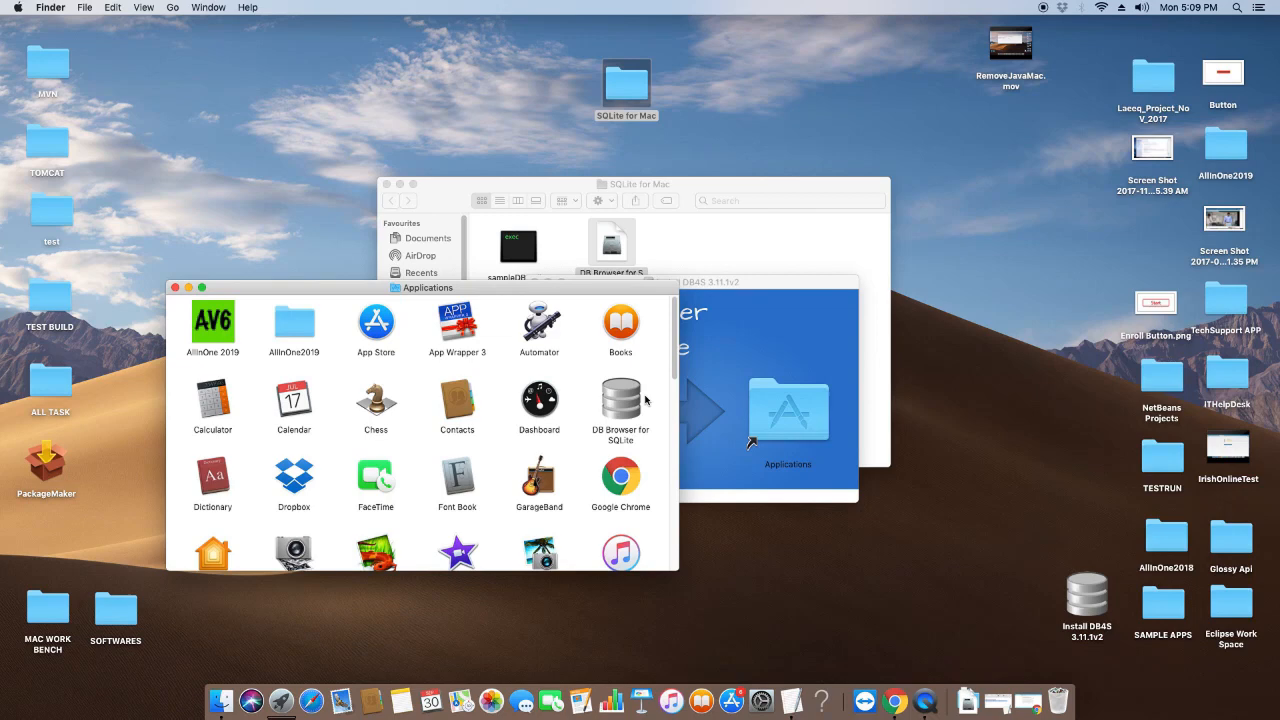
mouse_move(620, 390)
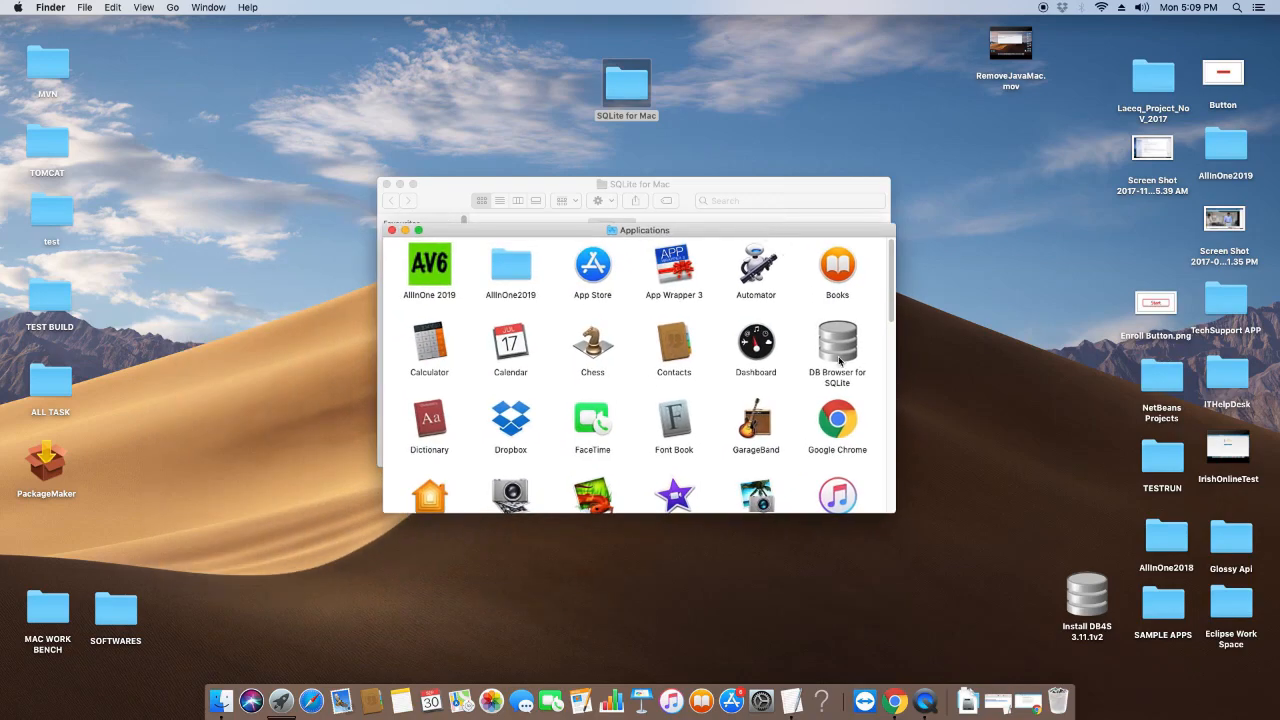
Step: Select DB Browser for SQLite in Applications, close that window, and launch the app
left_click(837, 345)
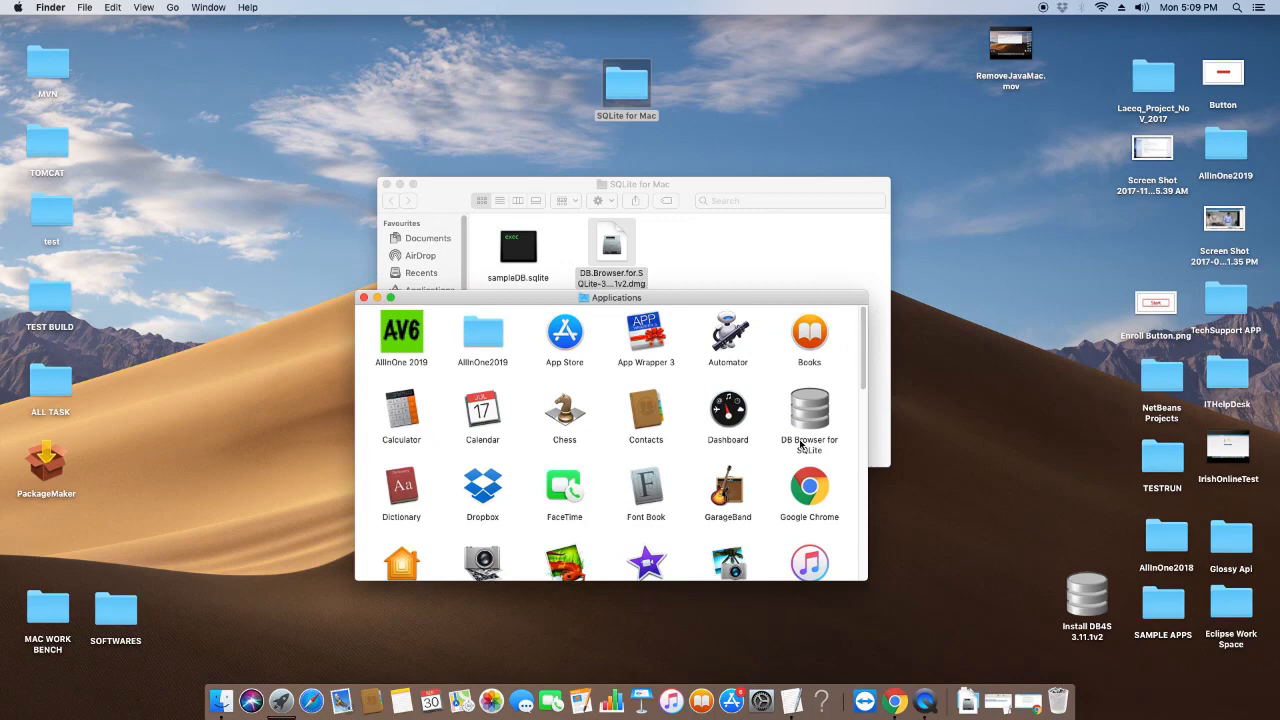
left_click(809, 410)
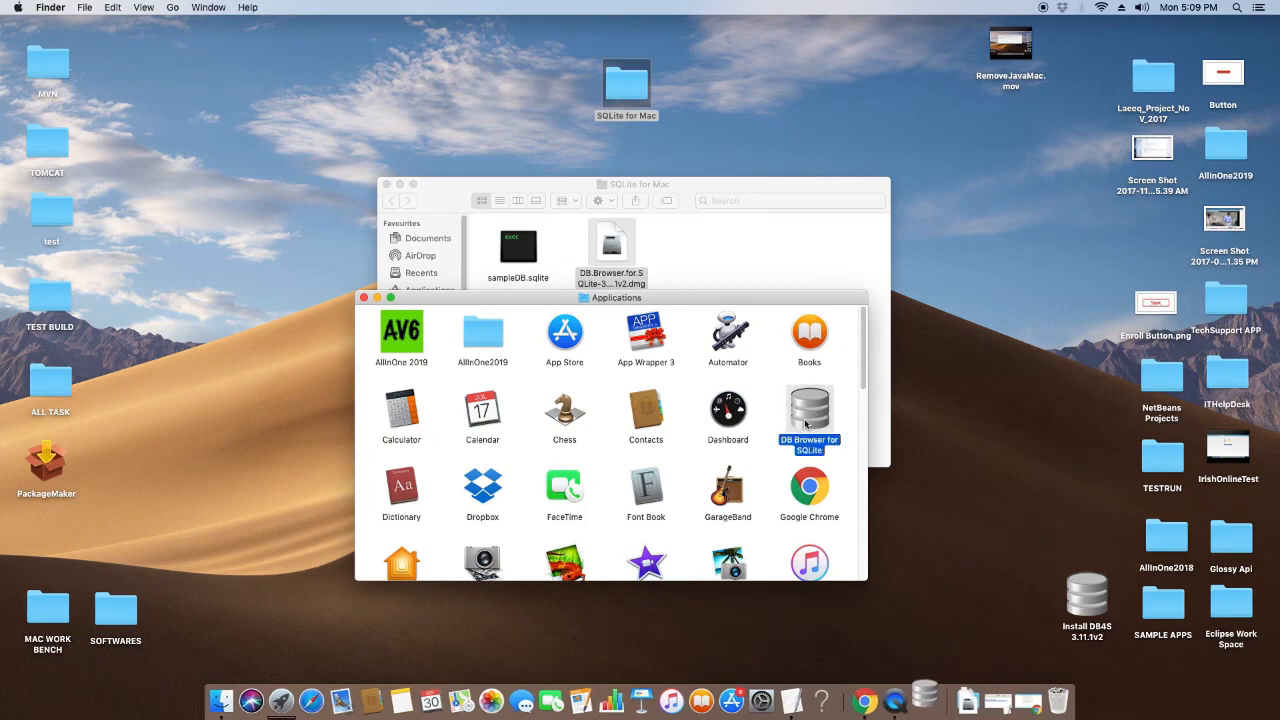
mouse_move(378, 300)
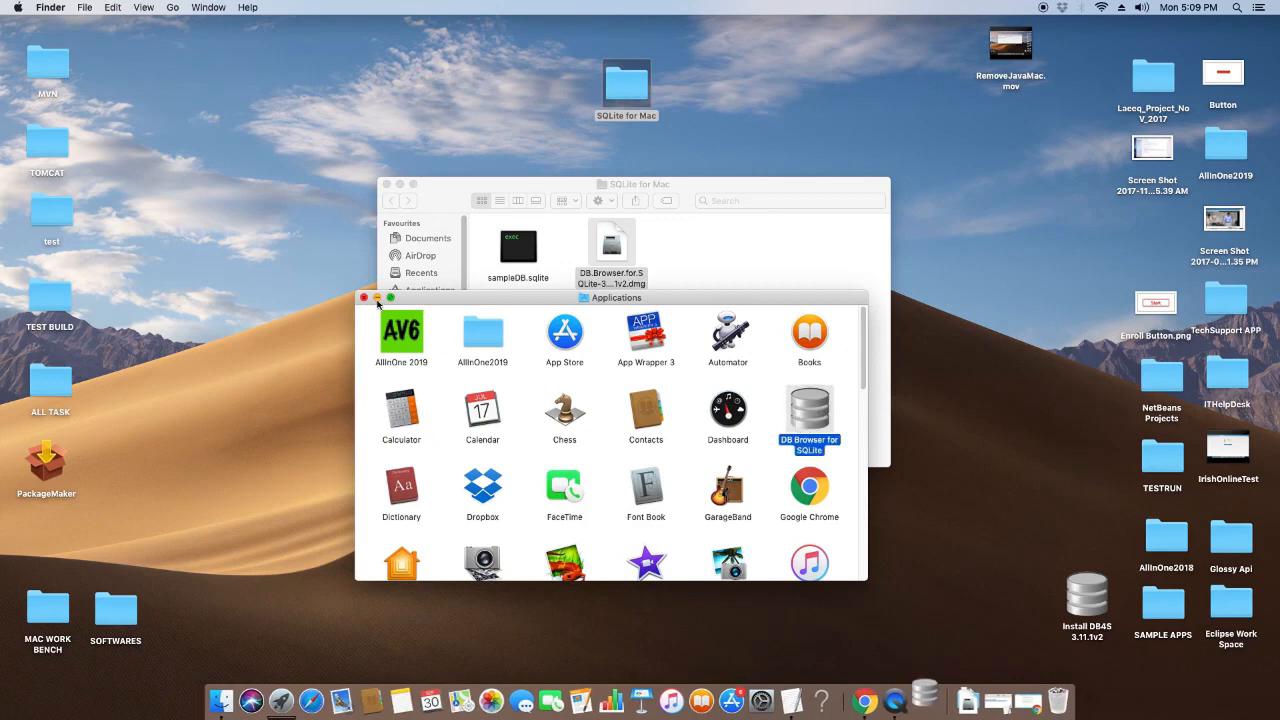
left_click(368, 297)
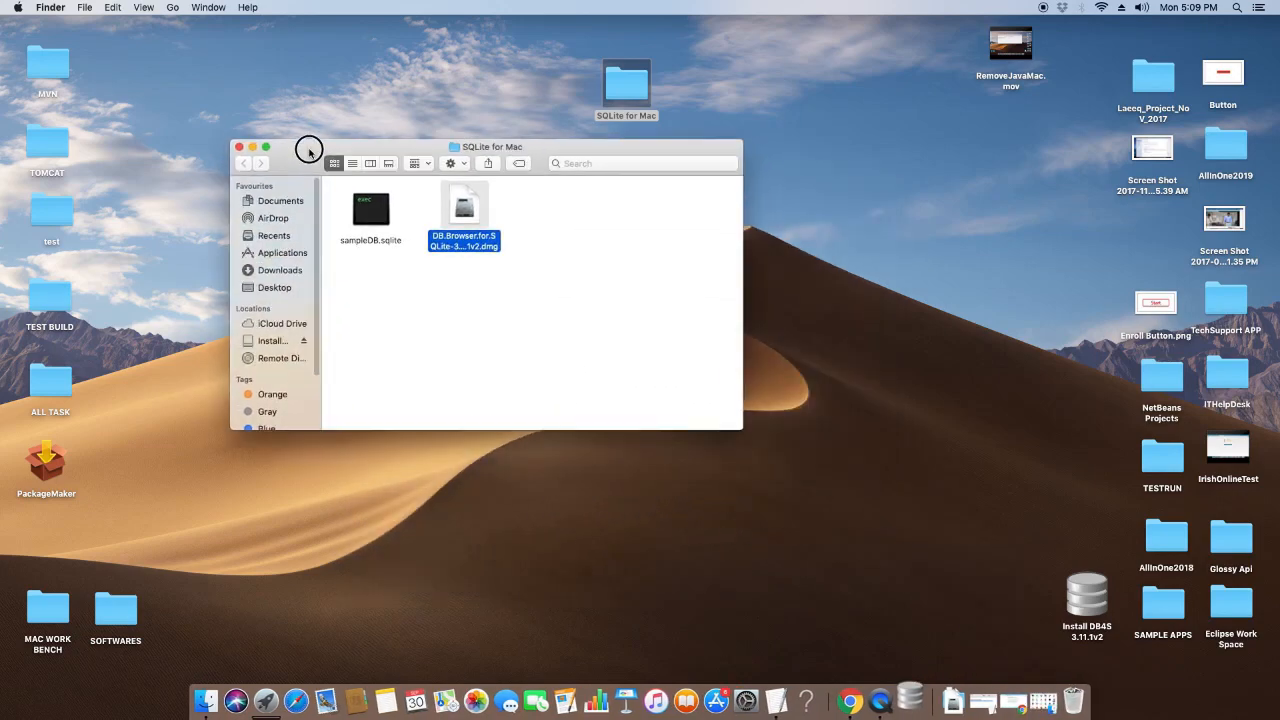
double_click(464, 205)
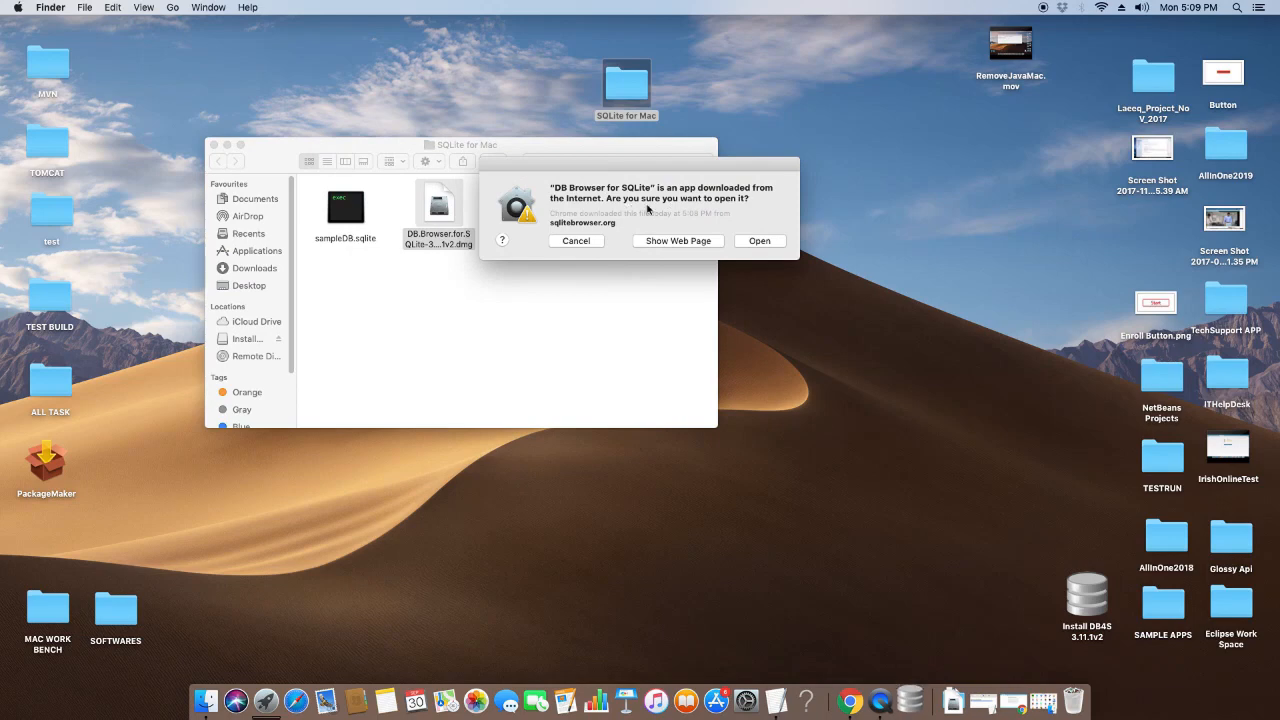
mouse_move(767, 250)
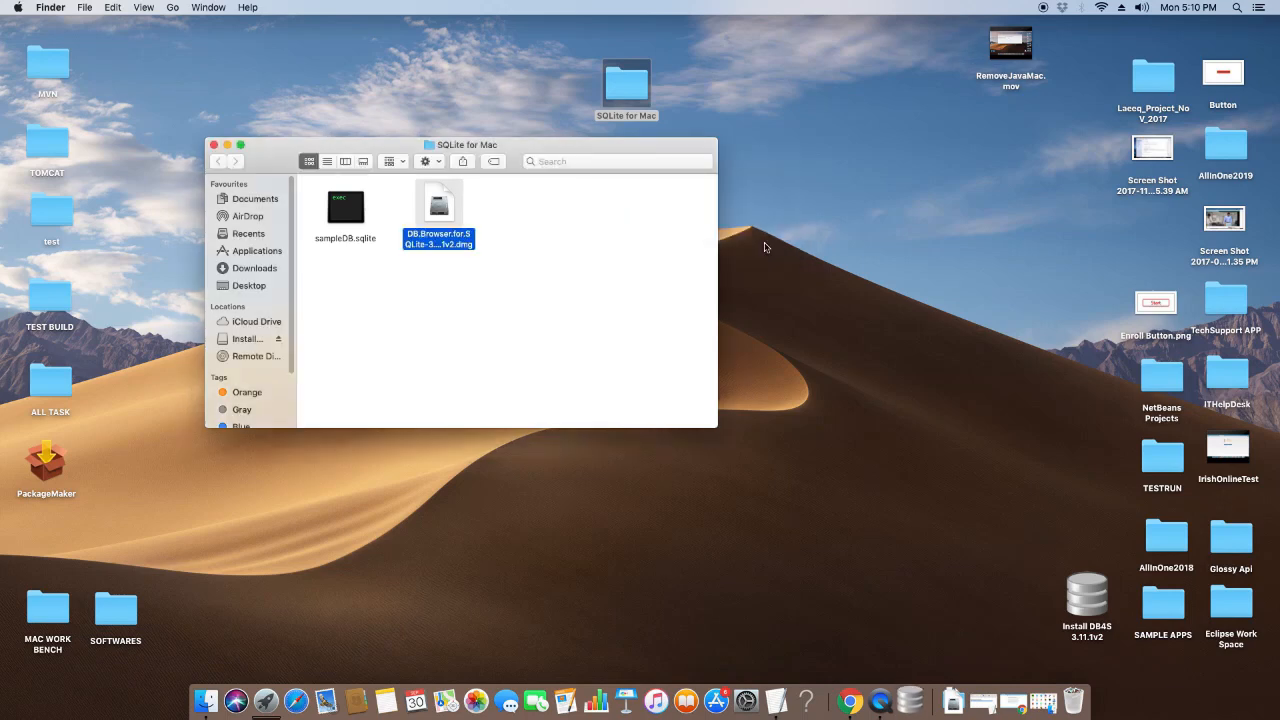
Step: Launch DB Browser for SQLite and view its Browse Data, Edit Pragmas and Execute SQL tabs
double_click(438, 202)
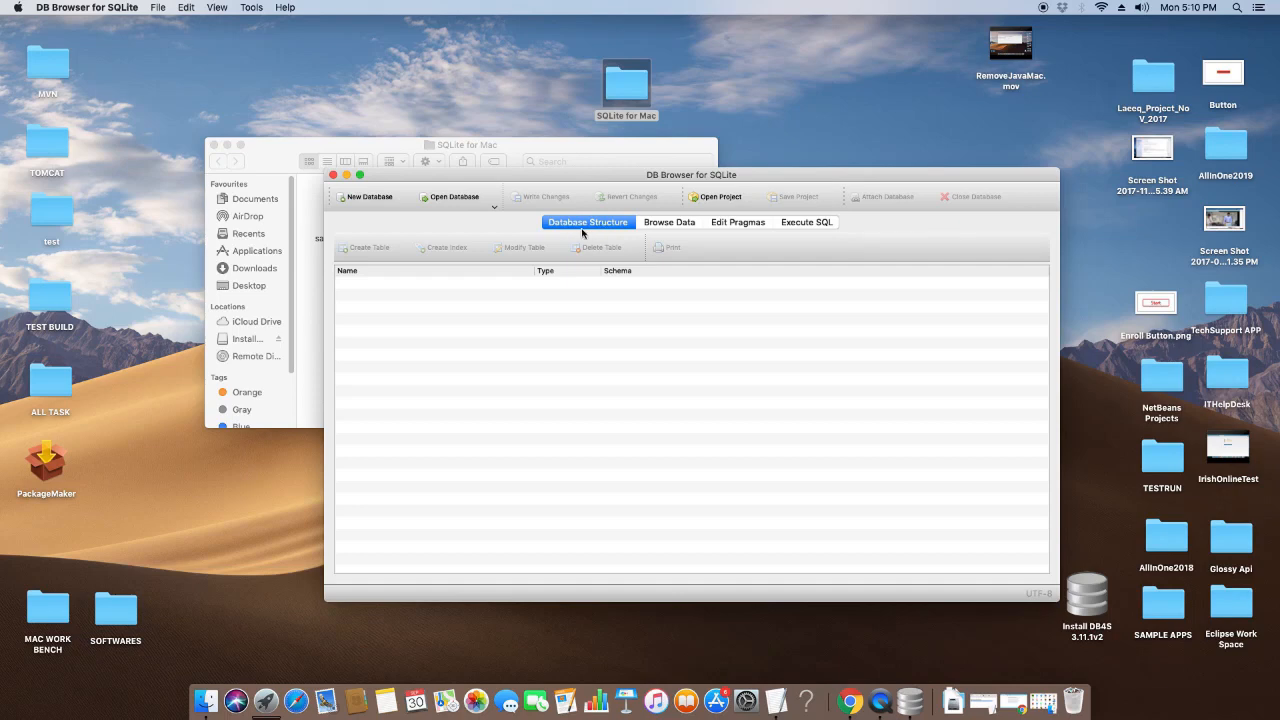
left_click(668, 222)
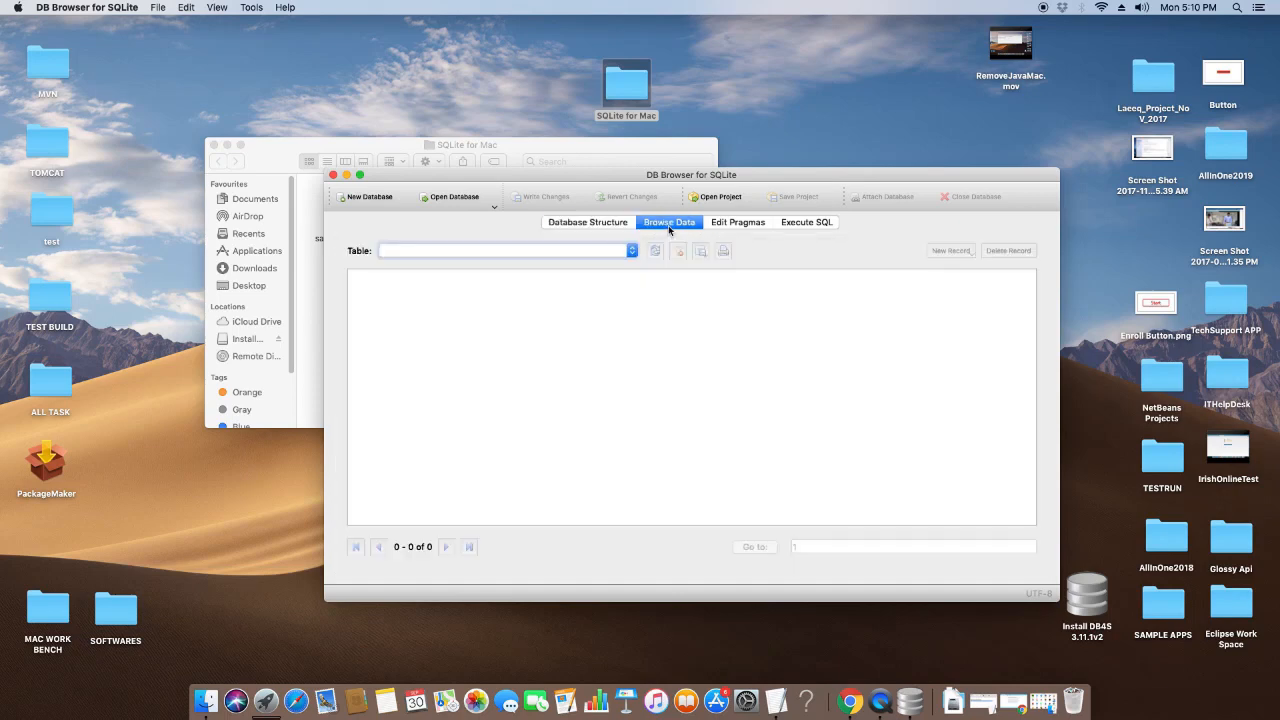
left_click(738, 222)
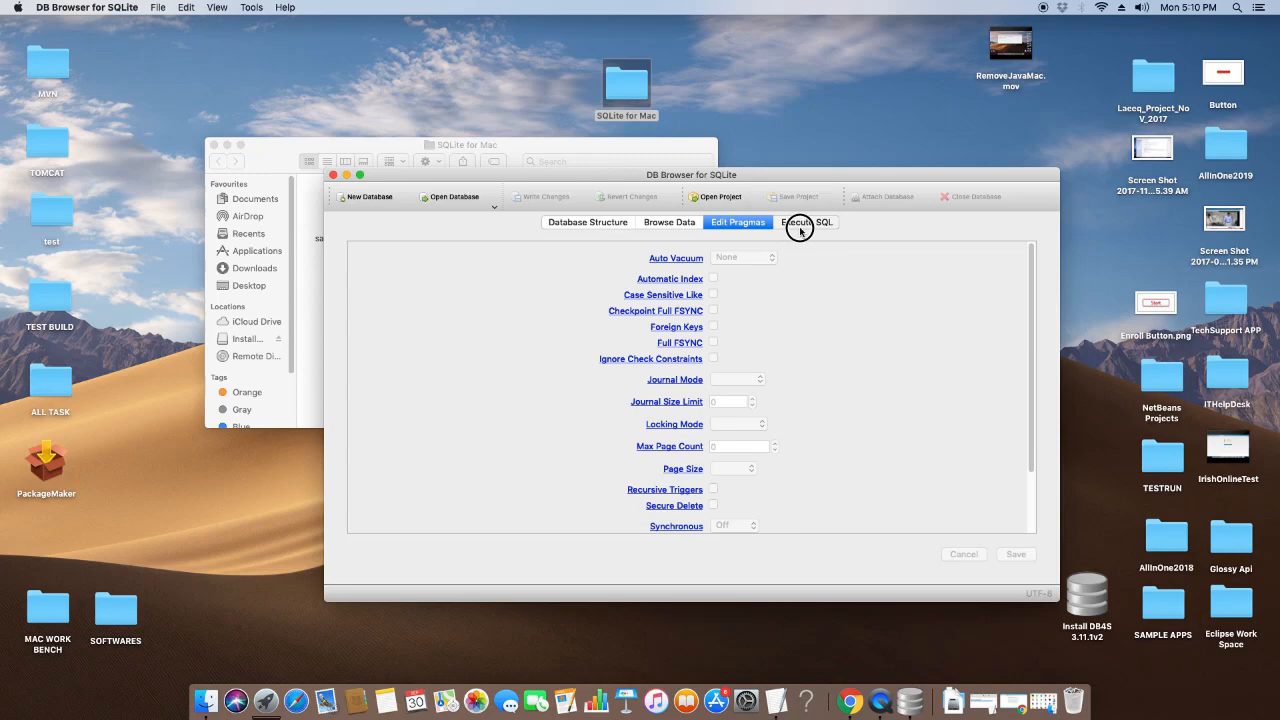
left_click(806, 222)
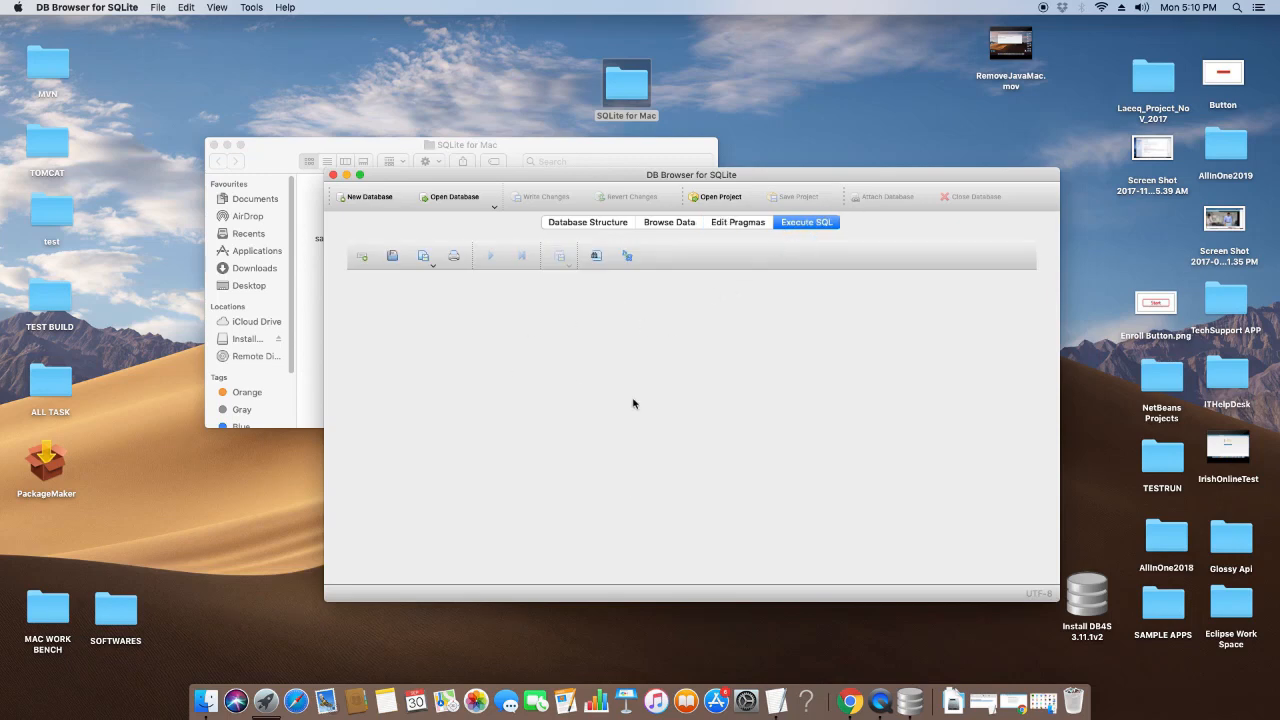
mouse_move(765, 241)
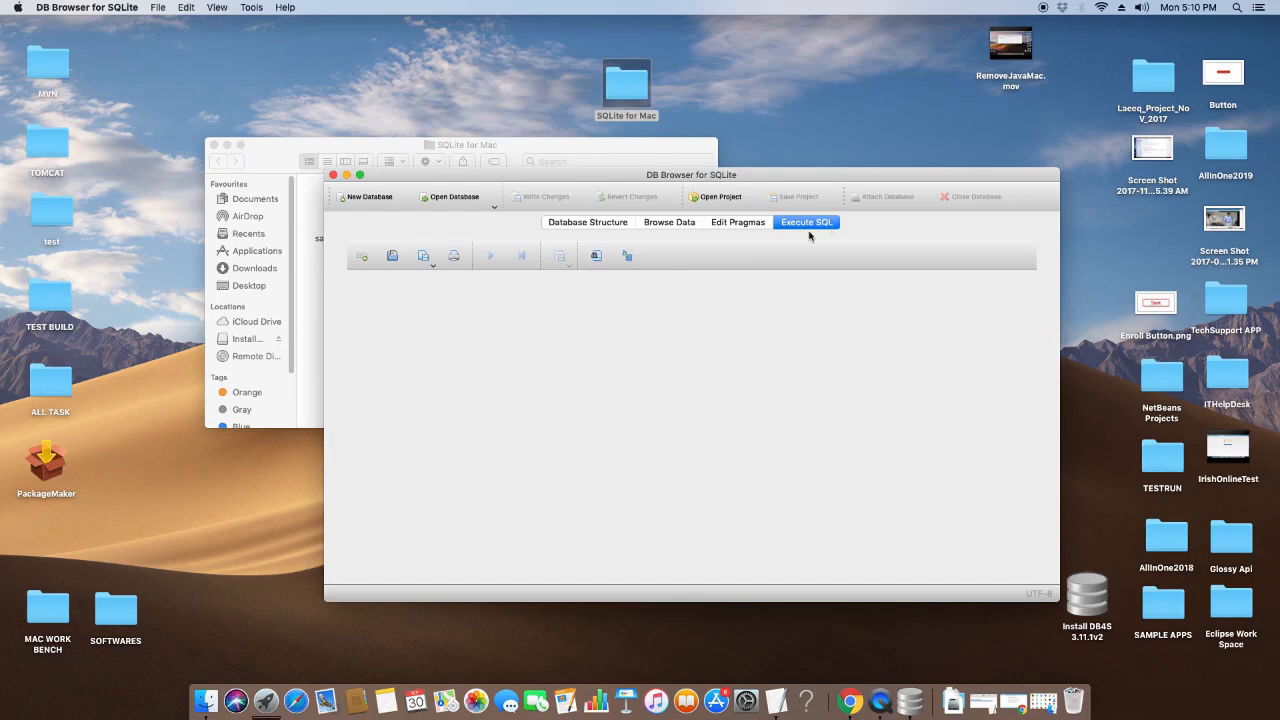
mouse_move(461, 351)
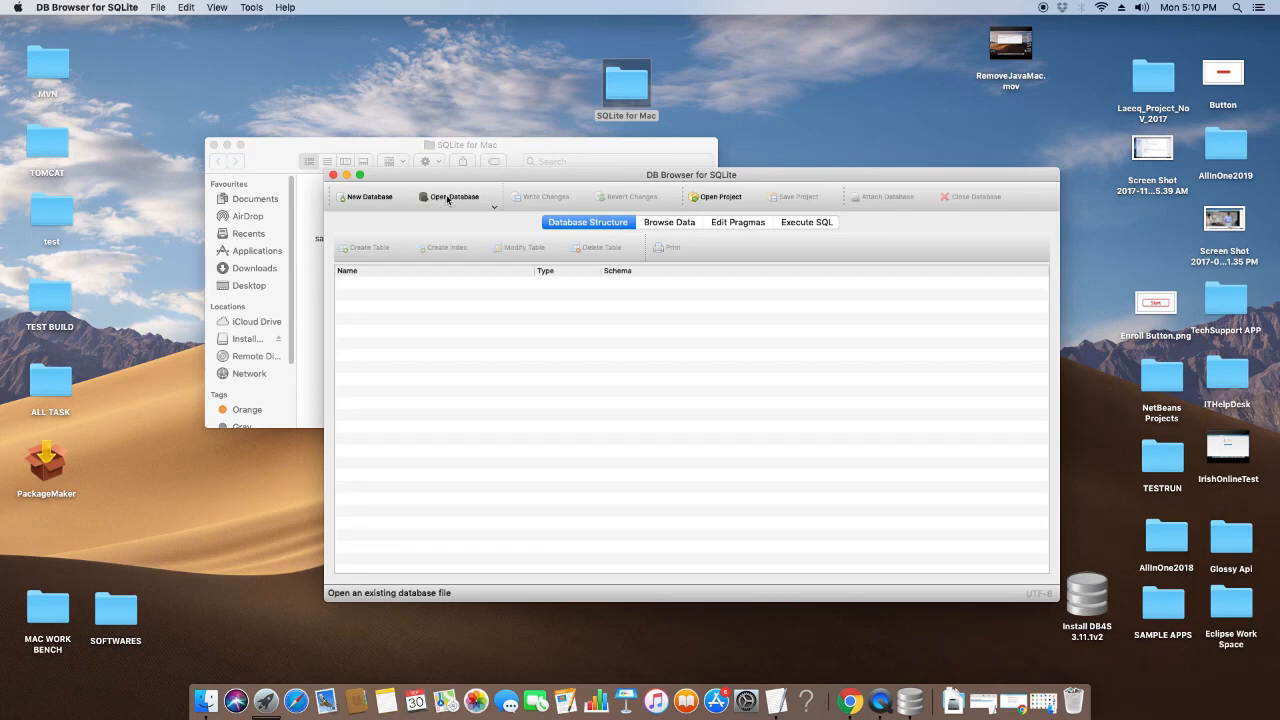
Step: Open sampleDB.sqlite from Desktop > SQLite for Mac with Open Database
left_click(453, 196)
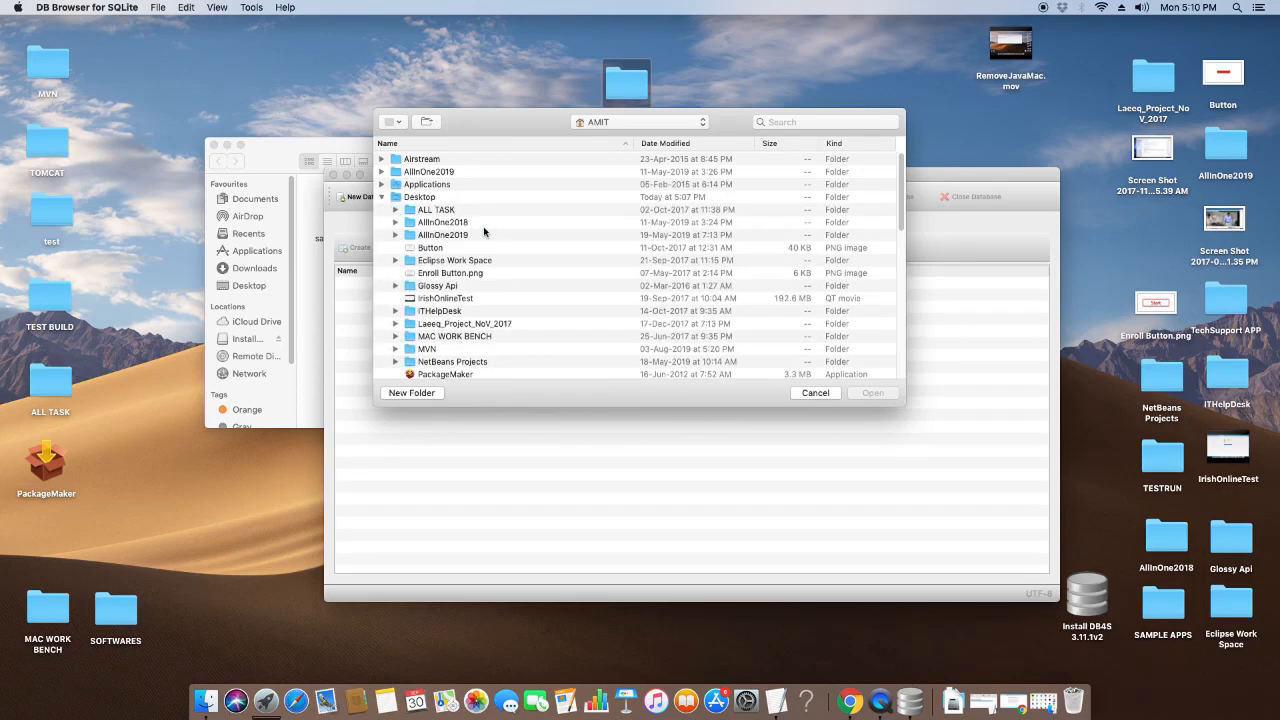
mouse_move(470, 362)
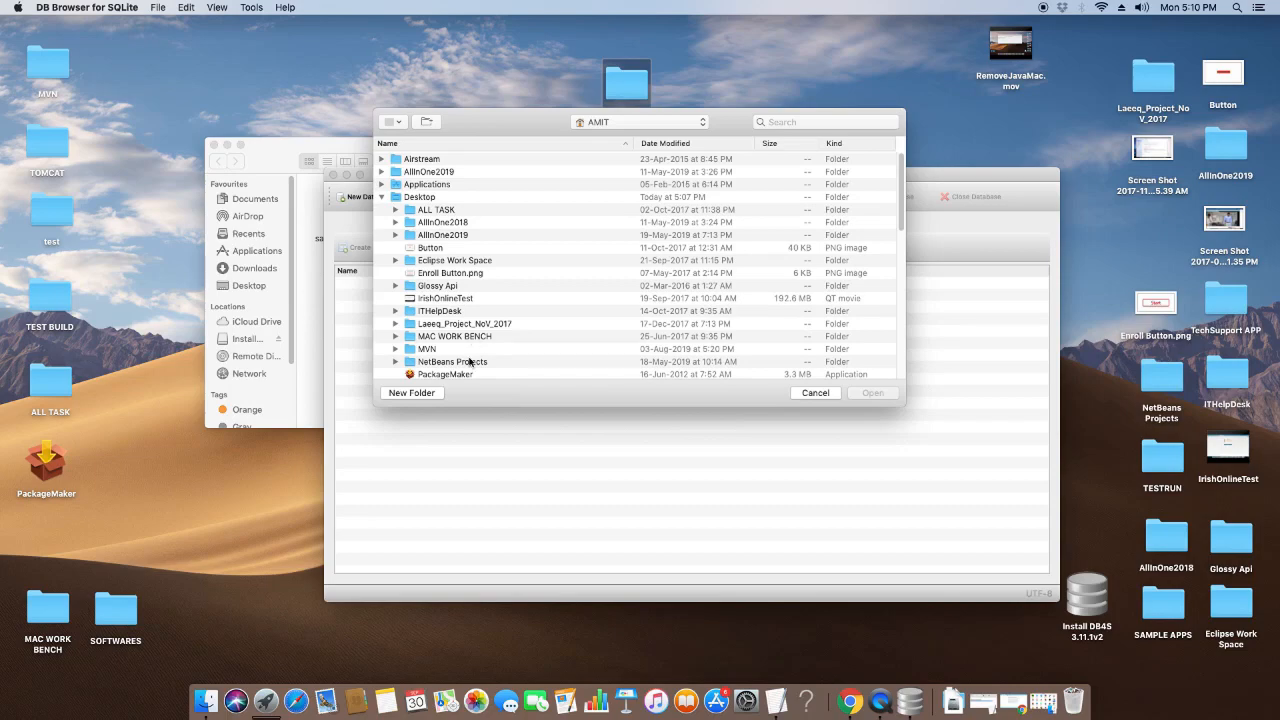
scroll("down", 3)
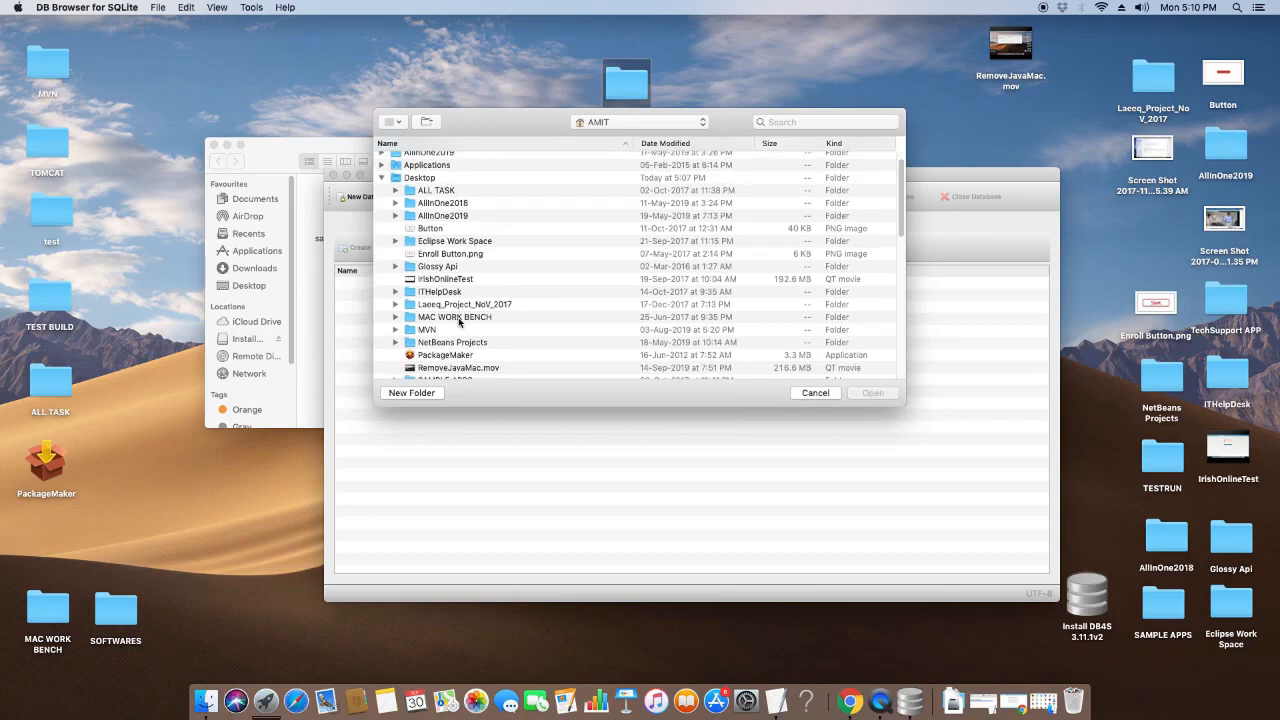
scroll("down", 3)
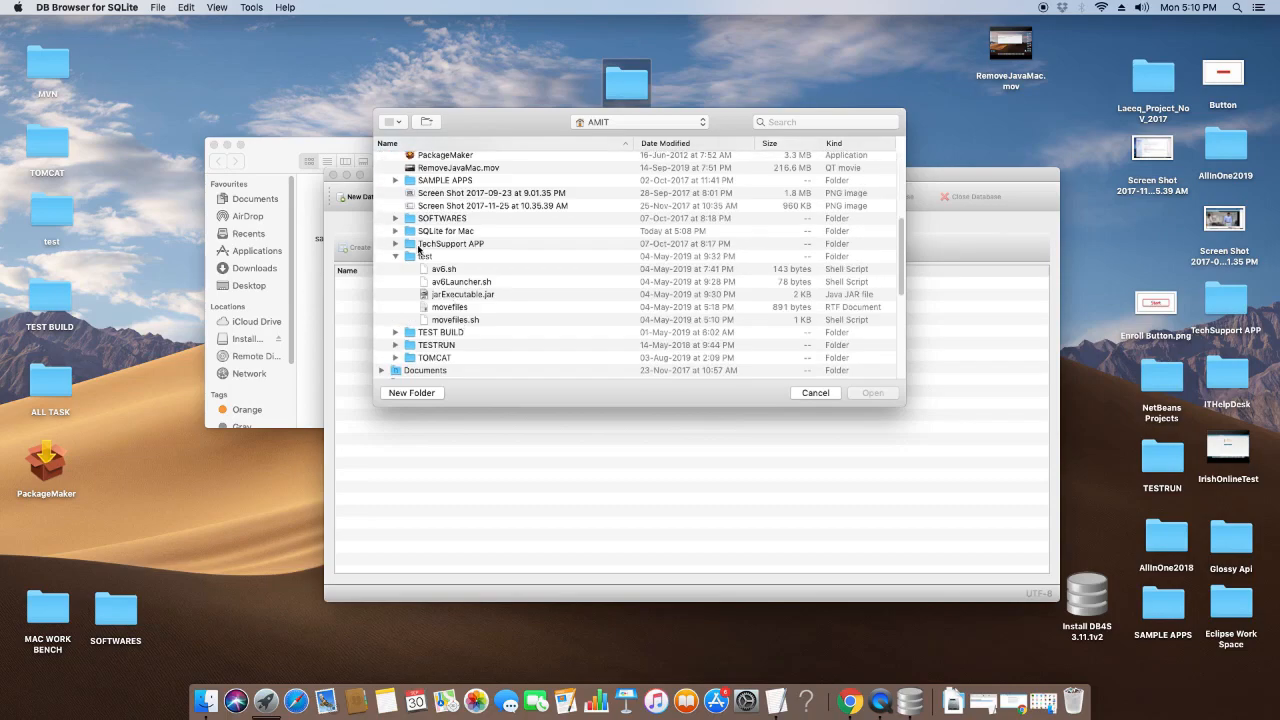
left_click(395, 256)
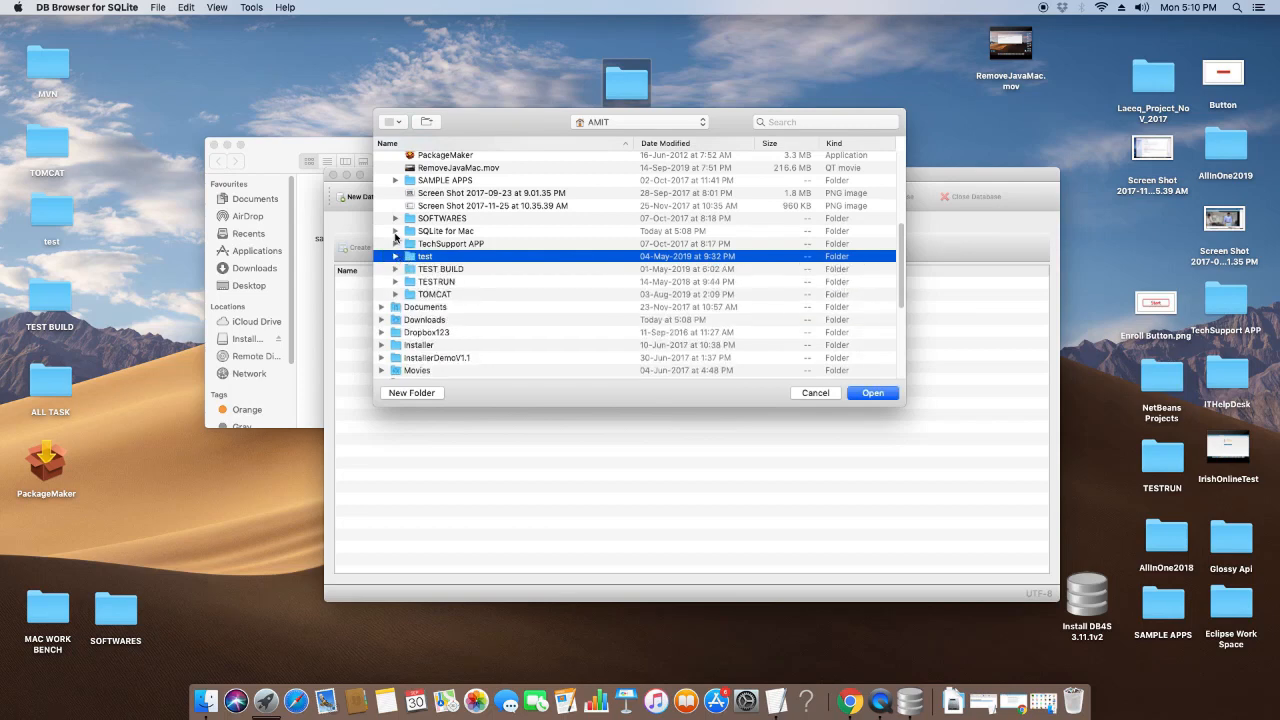
left_click(395, 231)
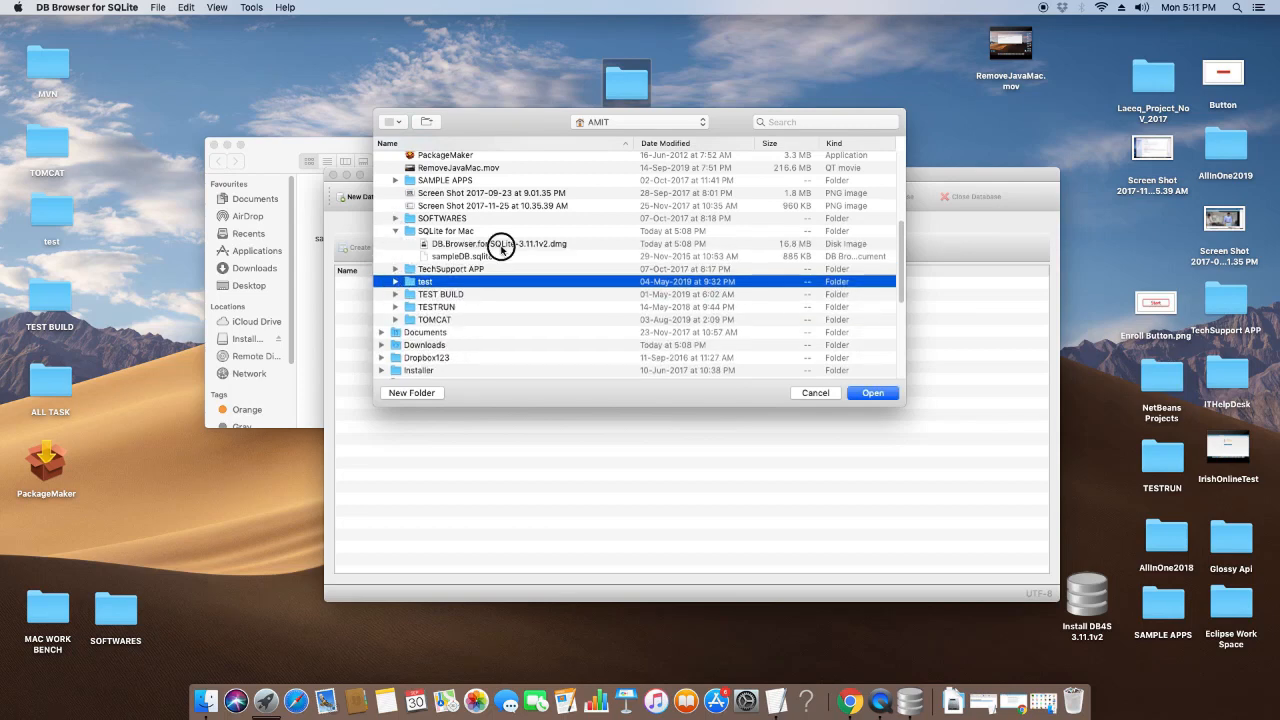
left_click(462, 256)
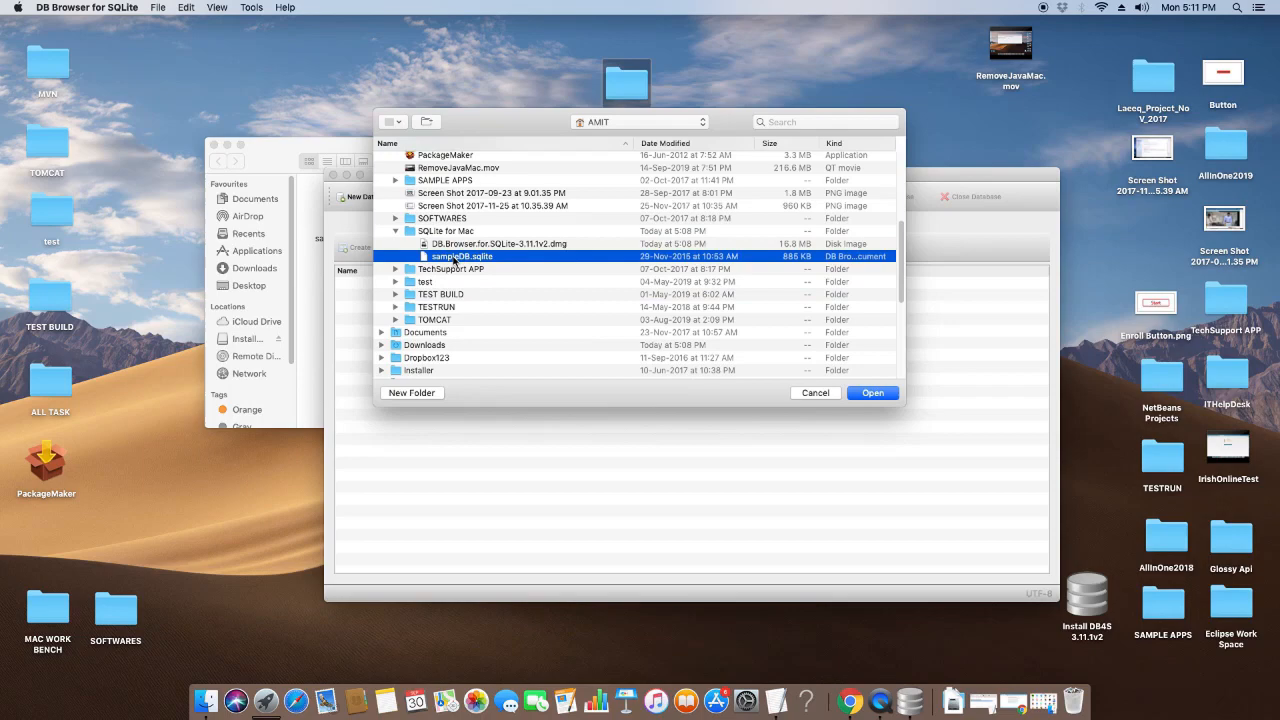
left_click(872, 392)
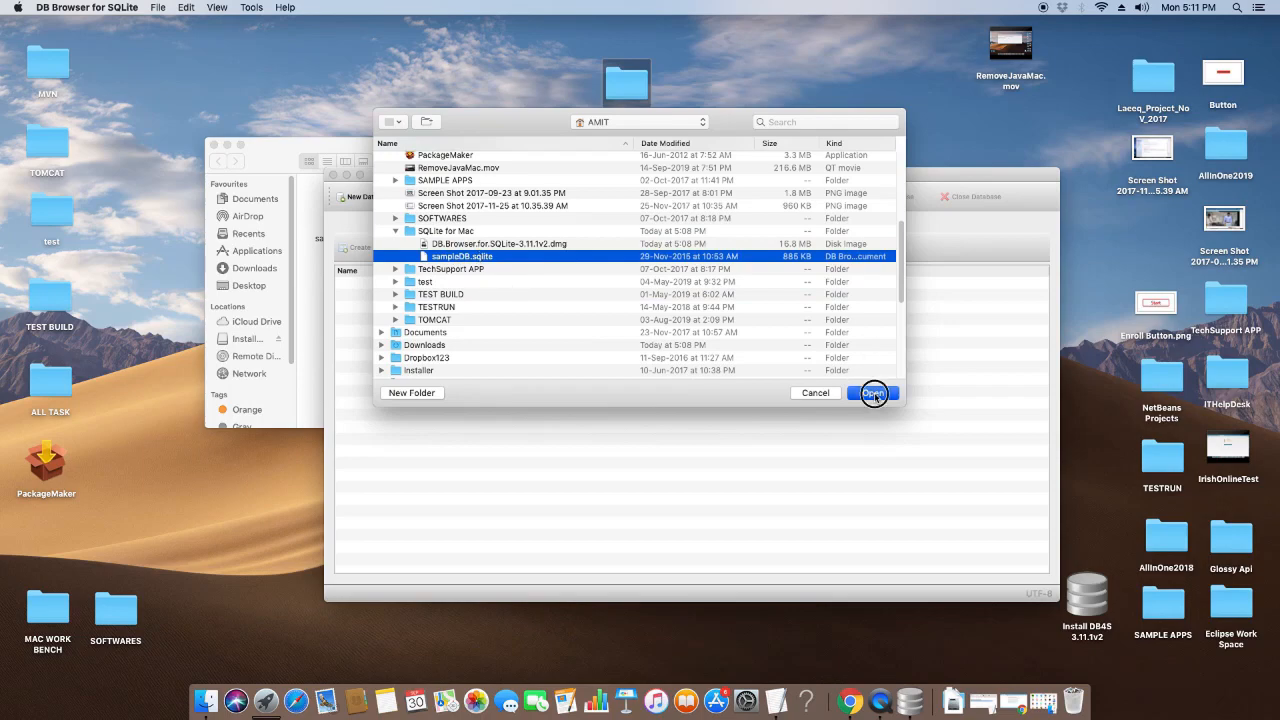
left_click(872, 392)
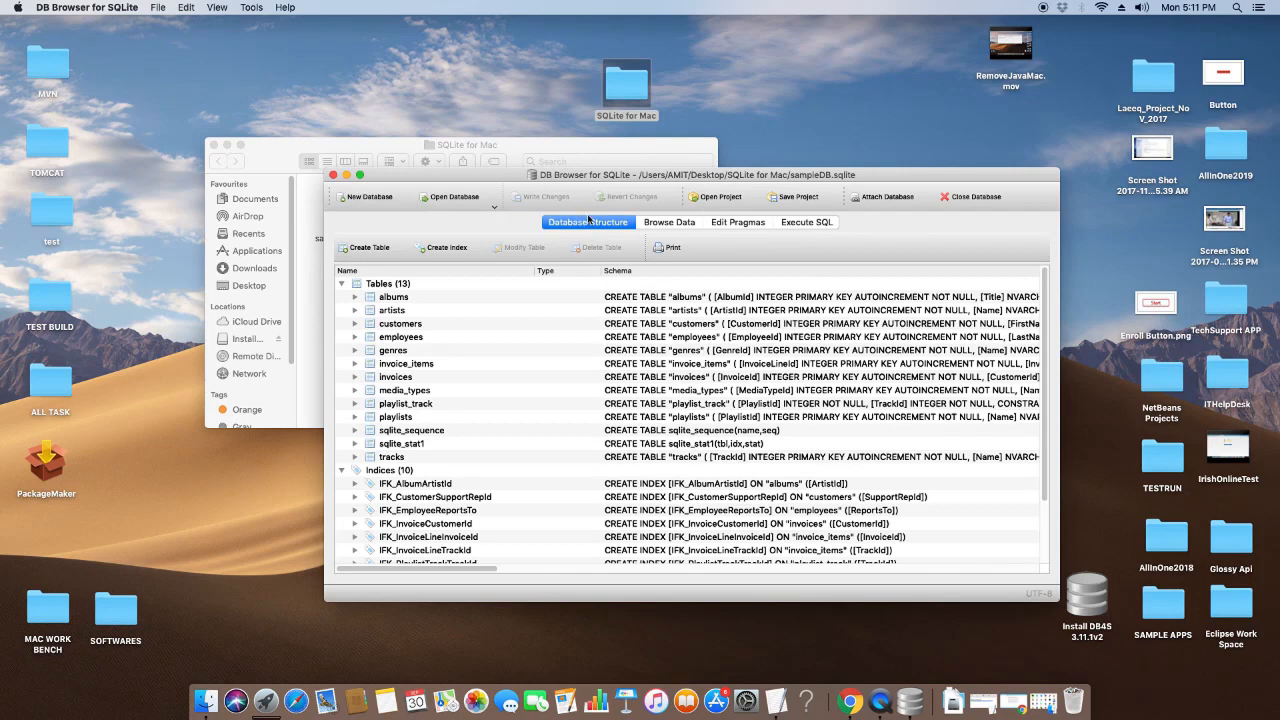
mouse_move(601, 239)
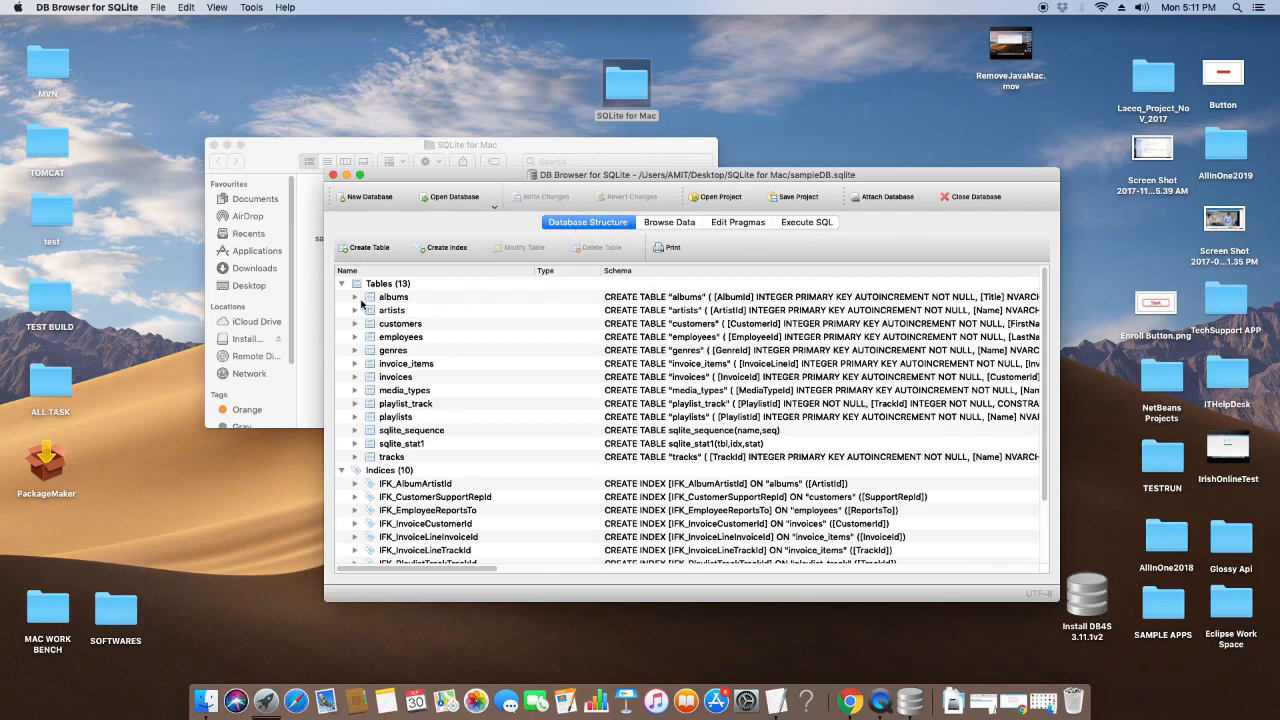
Step: Expand the artists table to view its columns, then collapse the Tables group
left_click(392, 310)
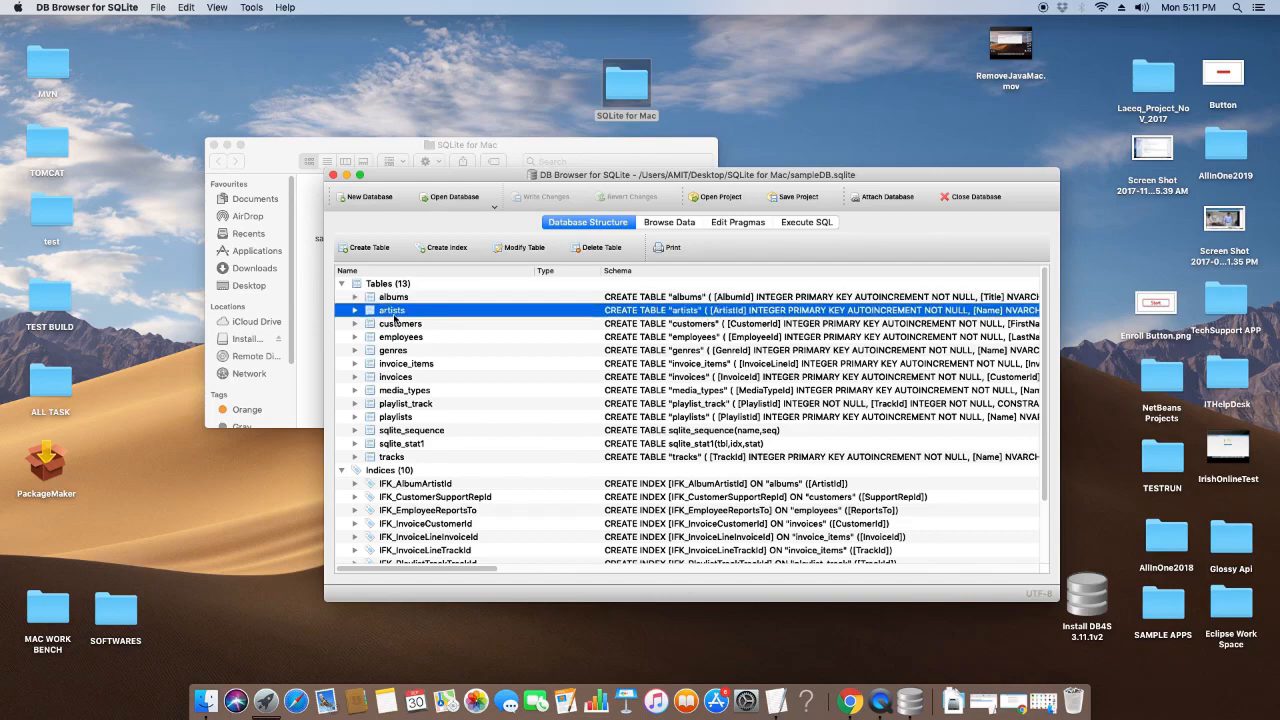
left_click(355, 323)
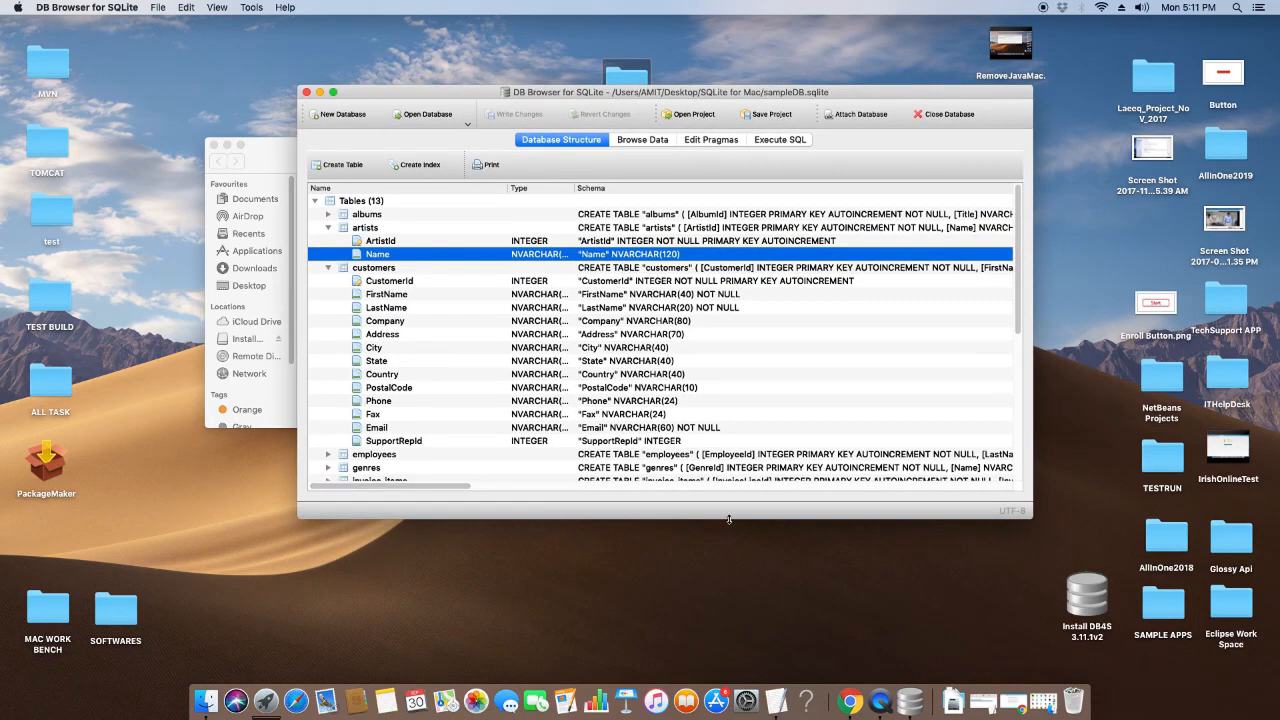
scroll("down", 3)
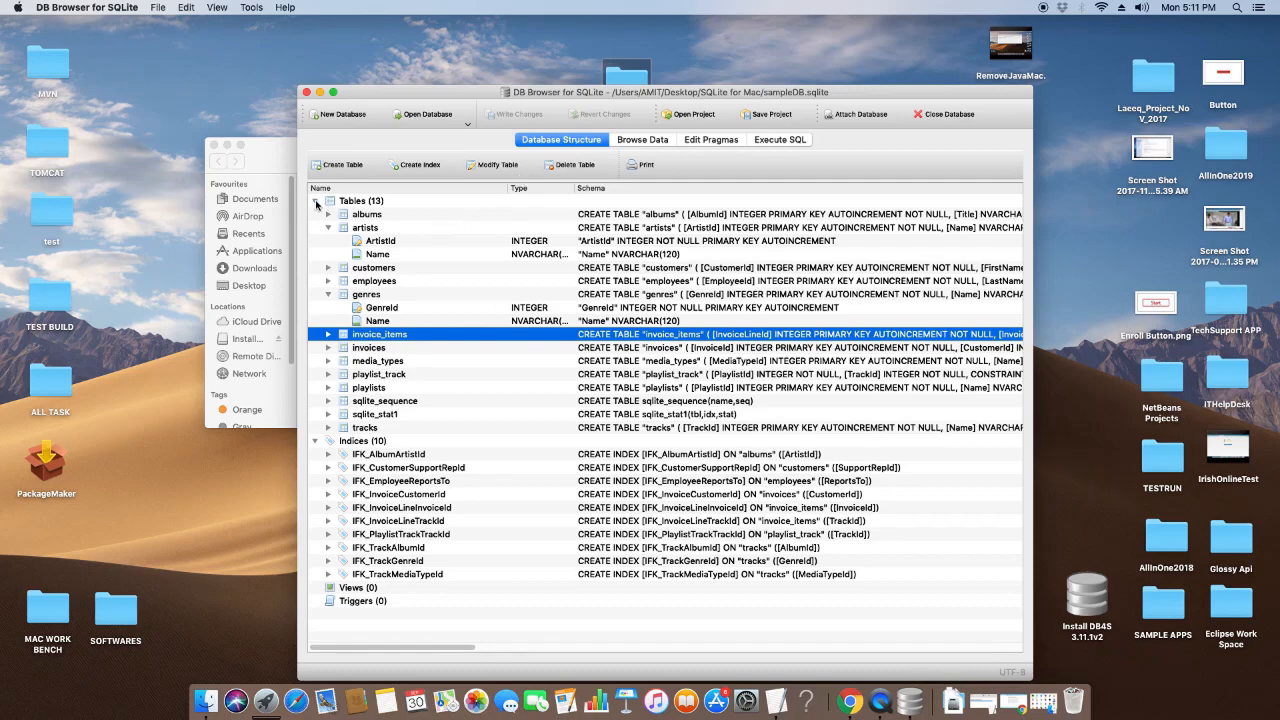
left_click(315, 200)
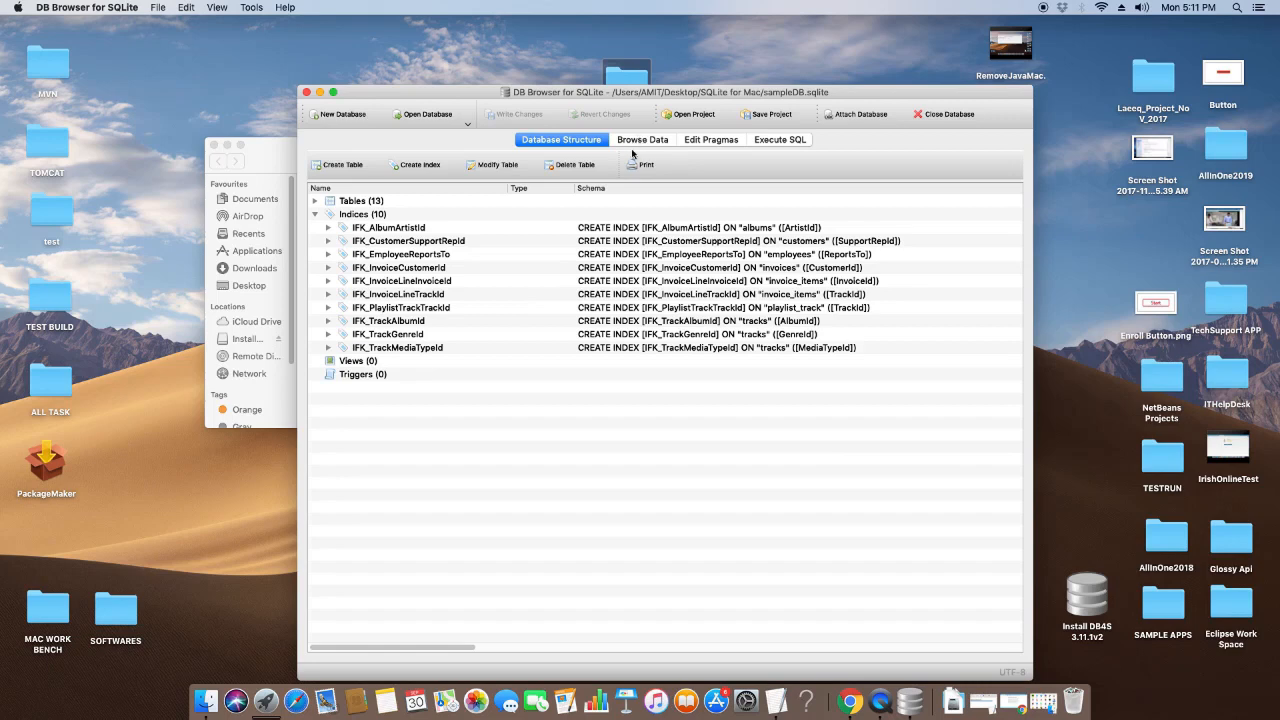
Step: Show the customers table in Browse Data using the Table dropdown
left_click(642, 139)
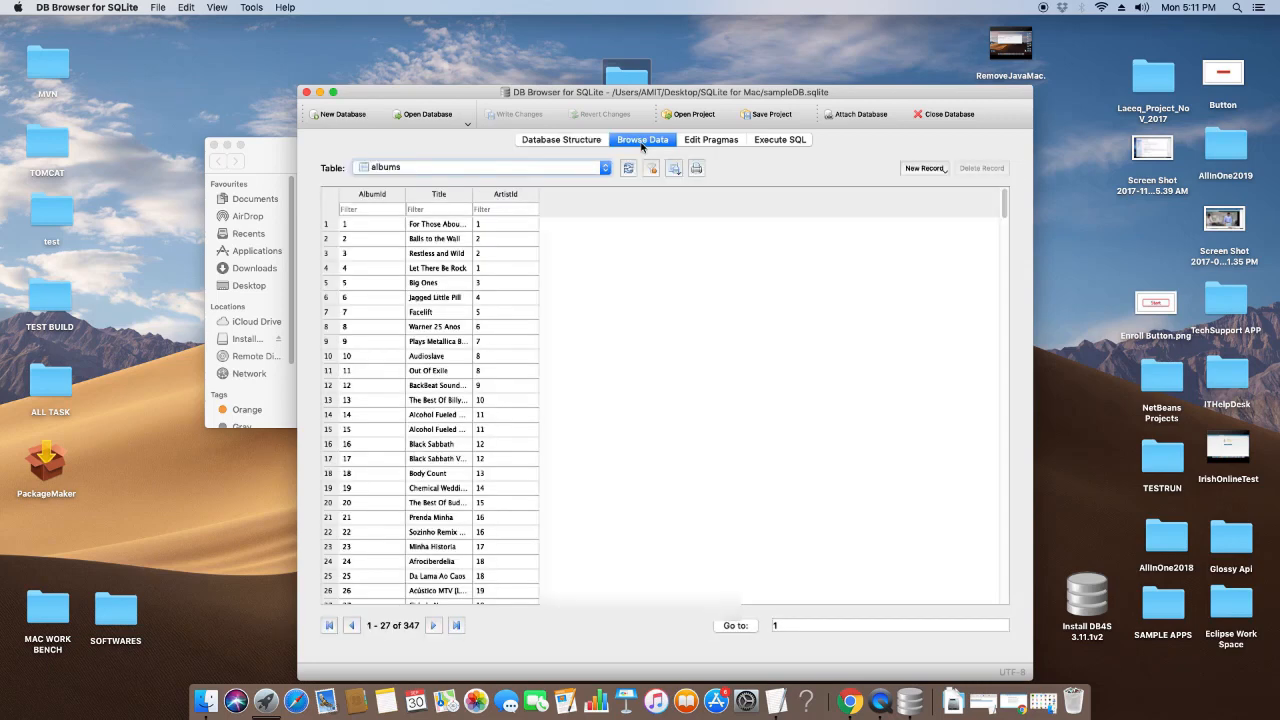
mouse_move(628, 148)
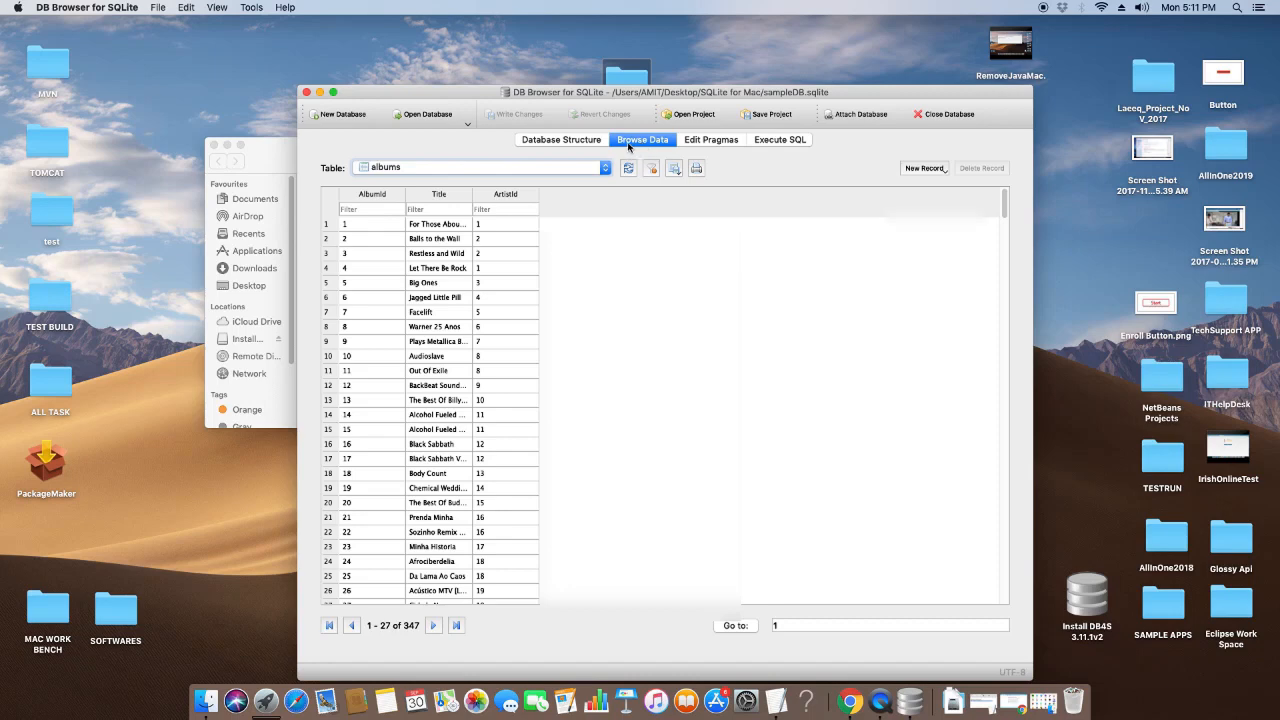
mouse_move(518, 172)
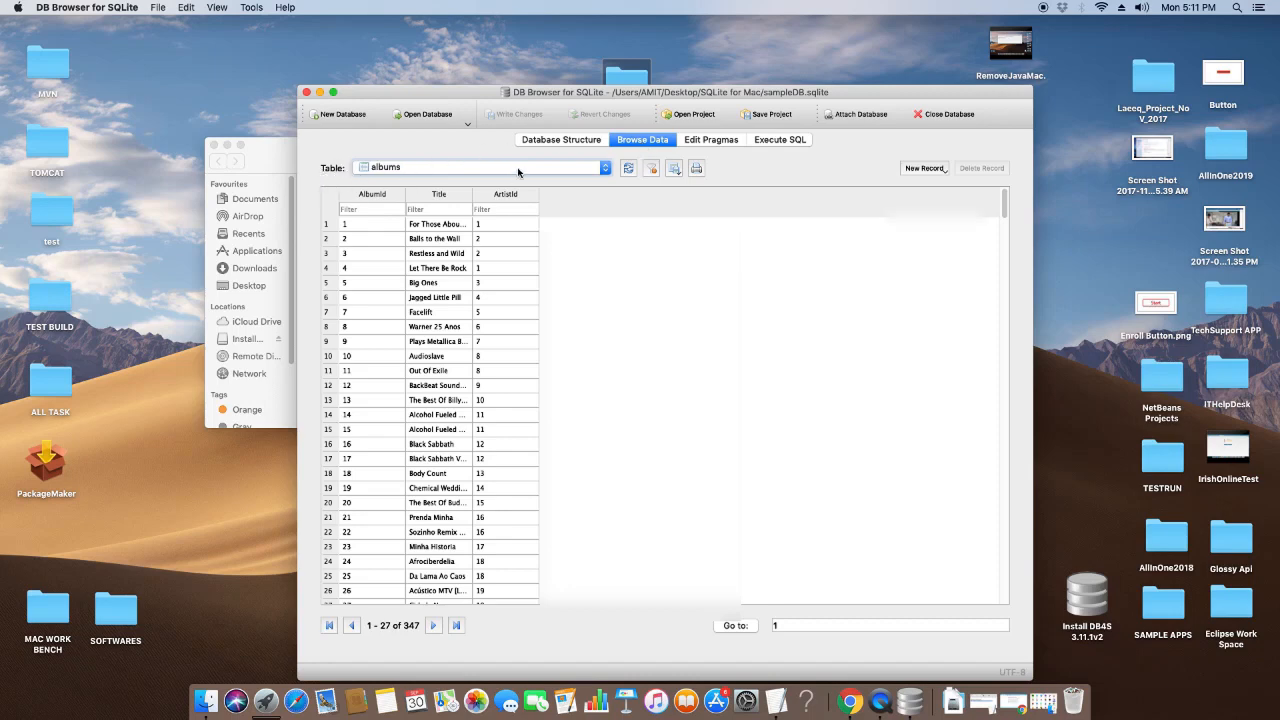
left_click(483, 167)
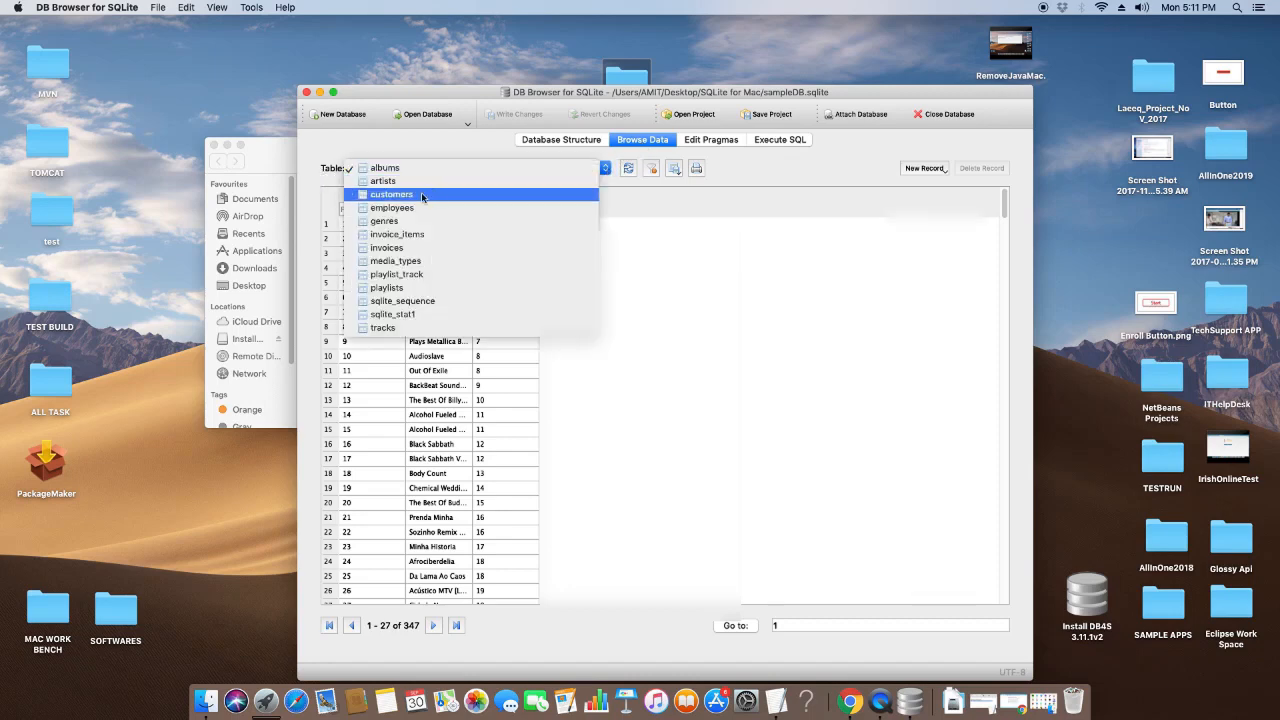
left_click(392, 194)
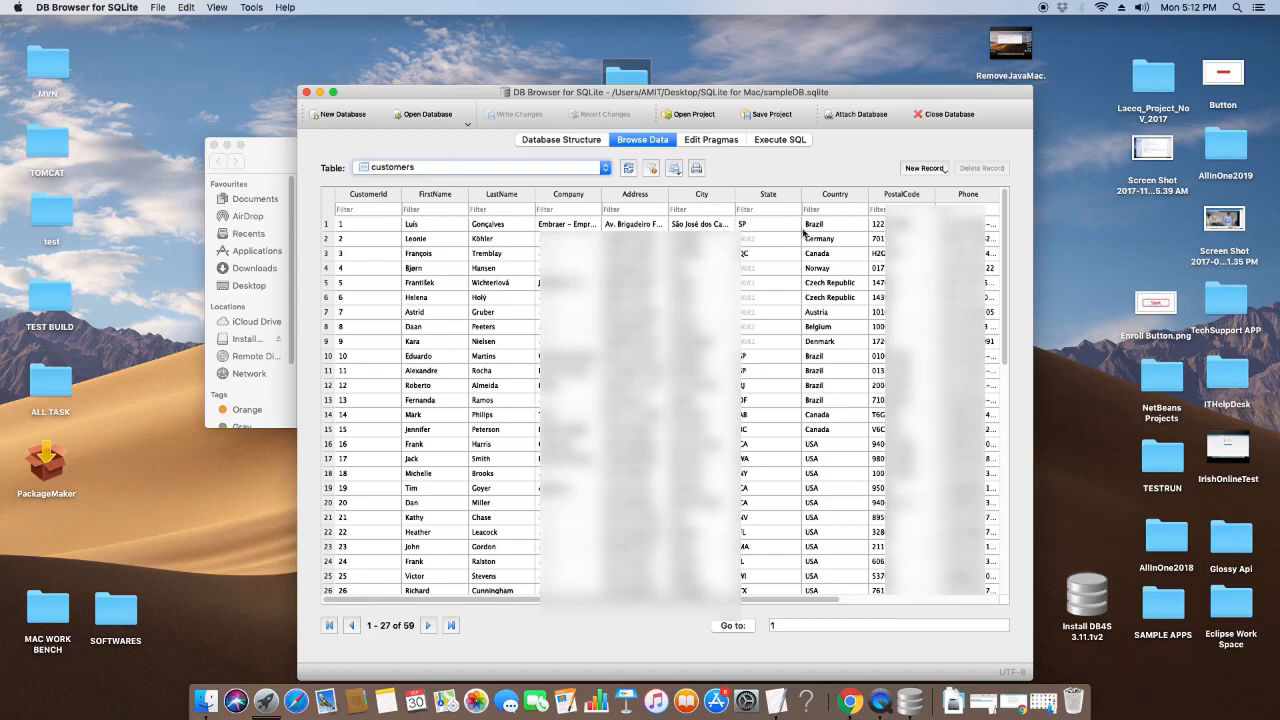
Step: Change the first customer's Country to Brazil_1, write changes, and close the cell editor
left_click(814, 224)
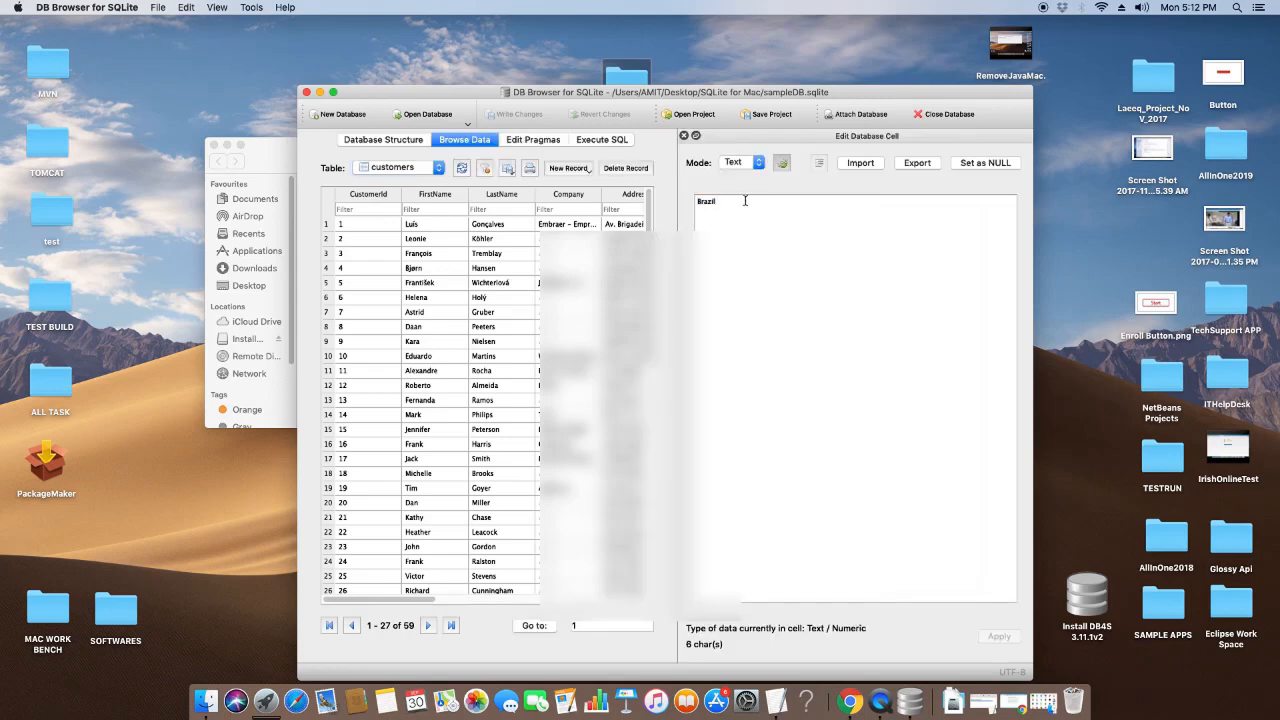
type("_1")
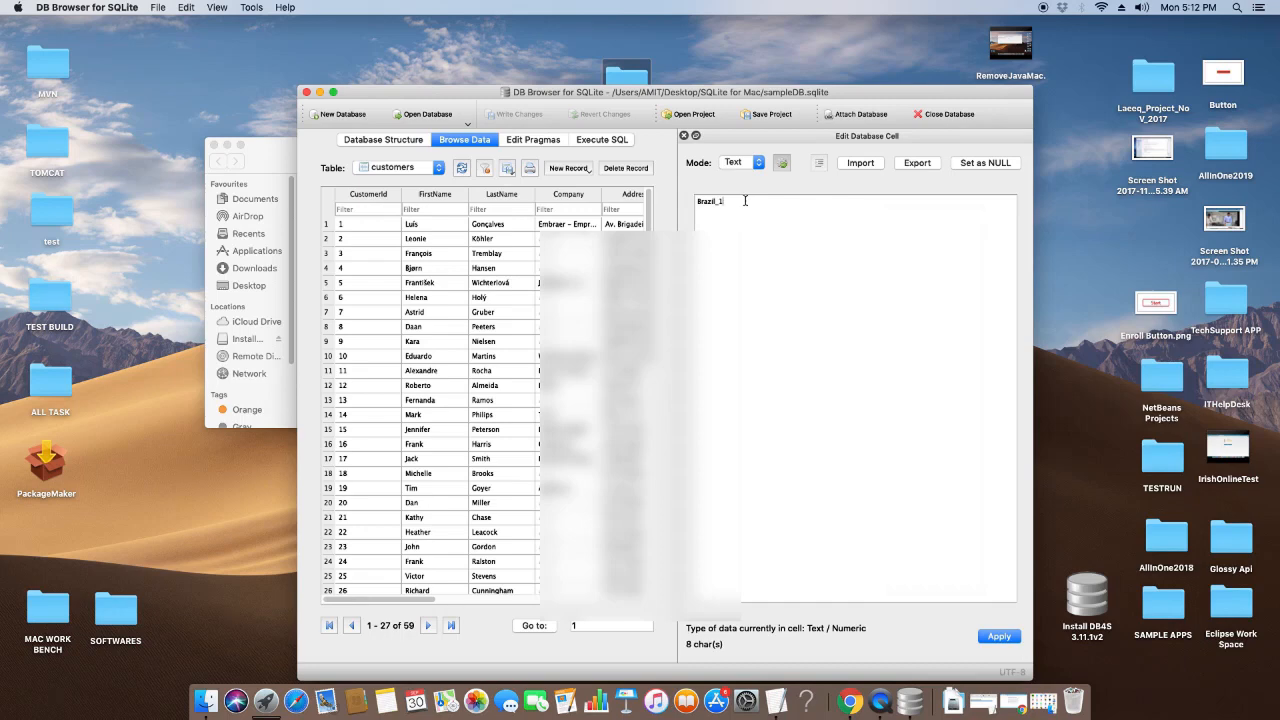
left_click(998, 637)
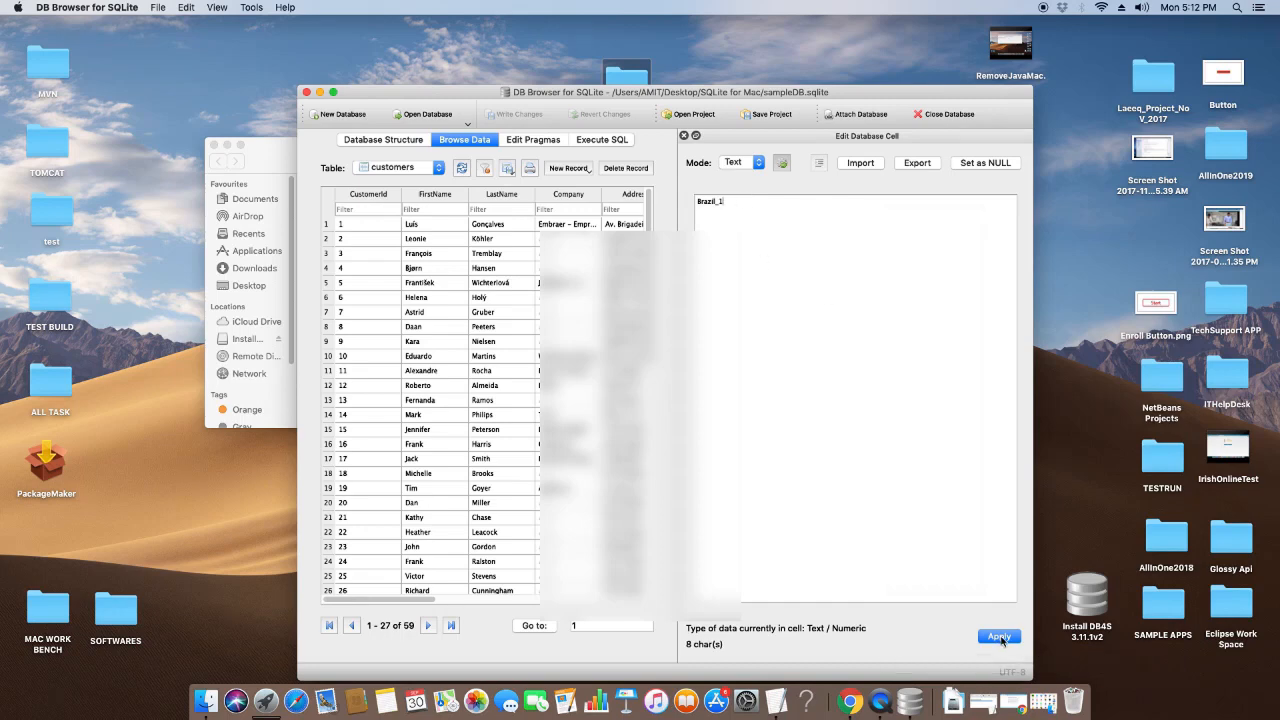
left_click(998, 637)
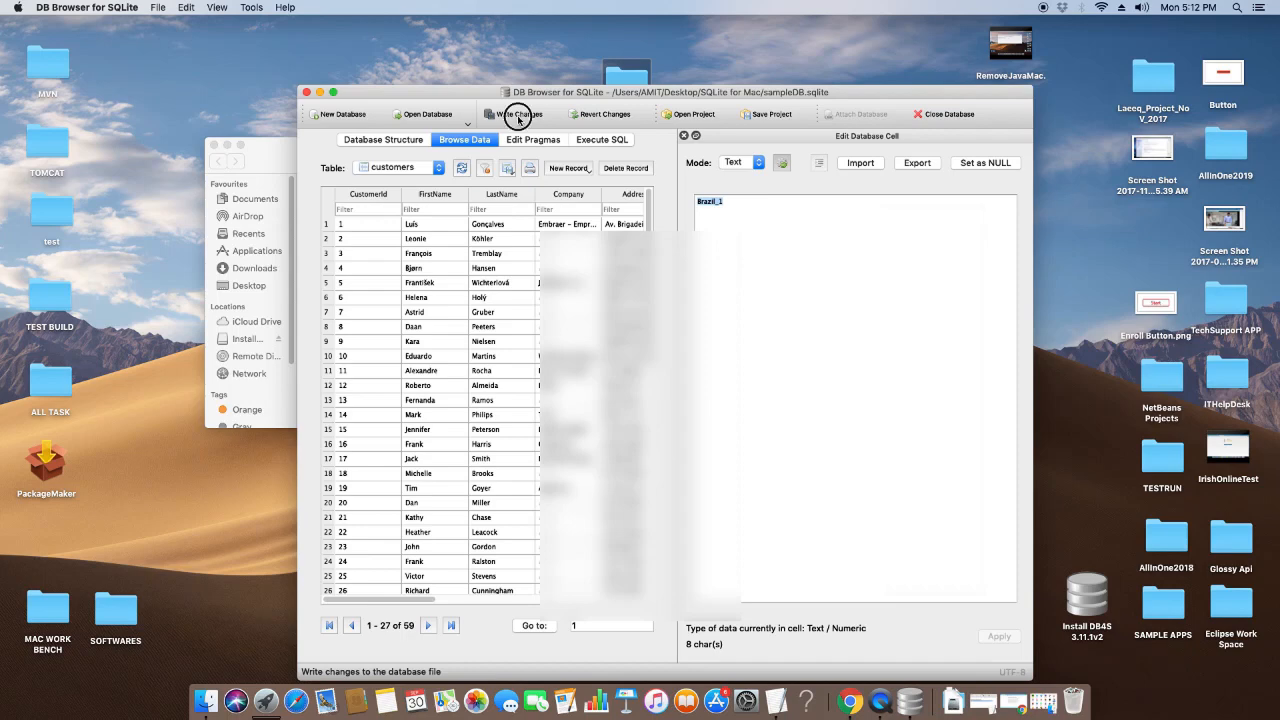
left_click(518, 113)
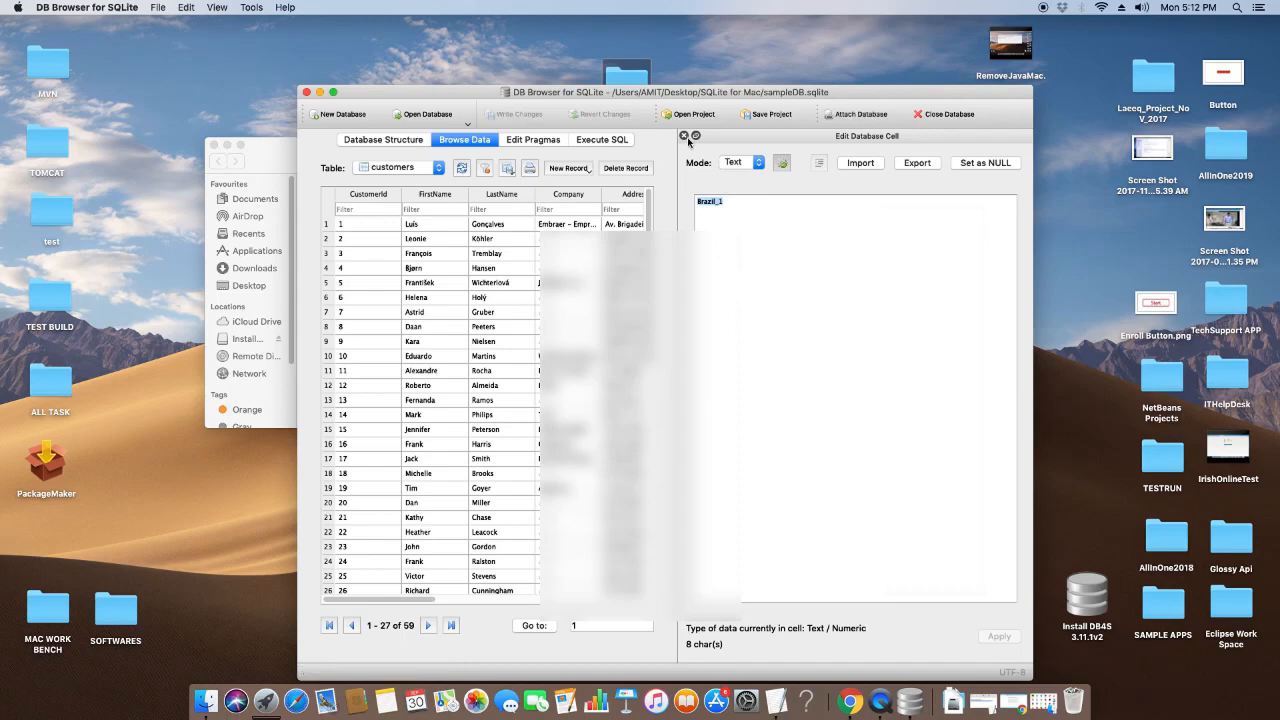
left_click(684, 135)
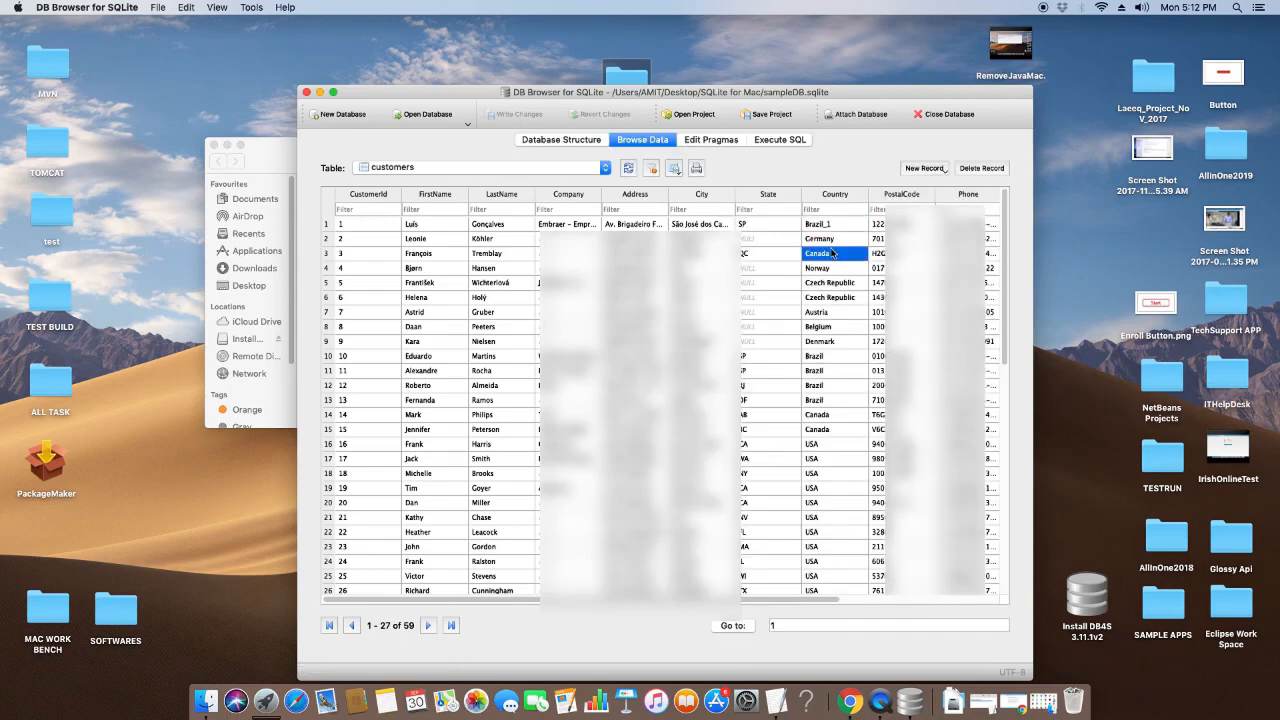
Step: Switch the Browse Data view to the invoices table, showing its 412 records
left_click(834, 223)
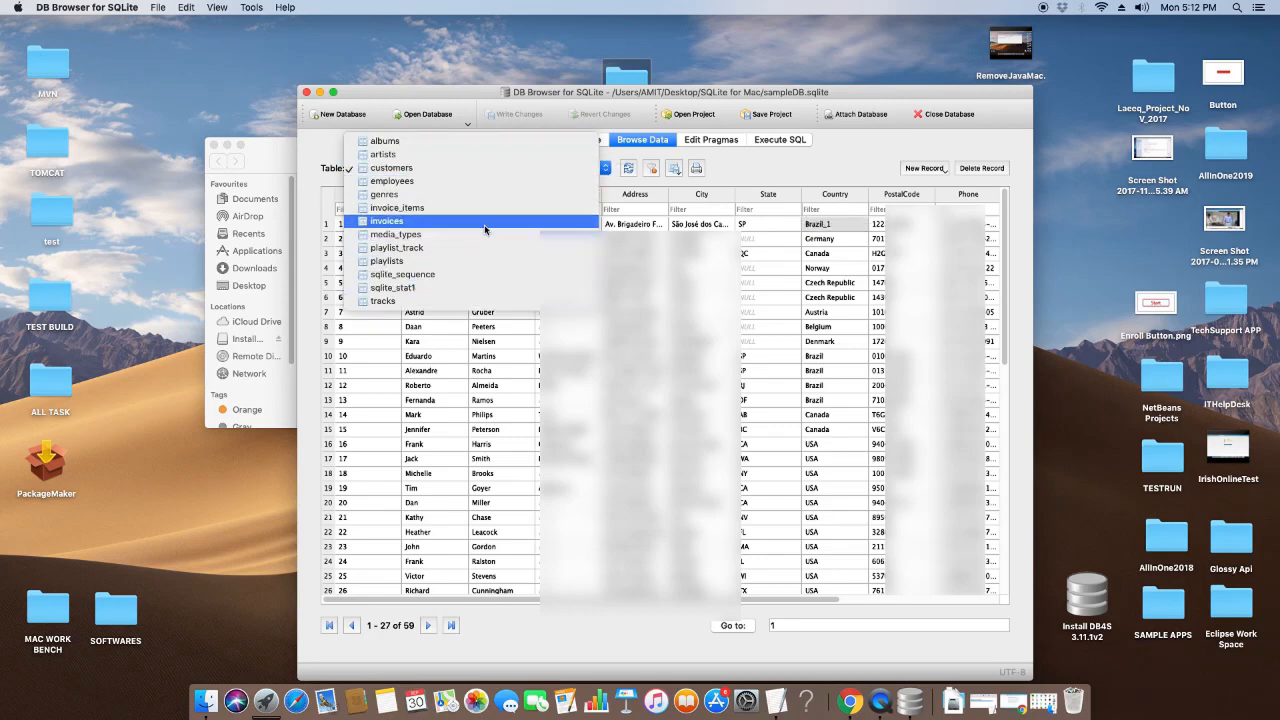
left_click(387, 220)
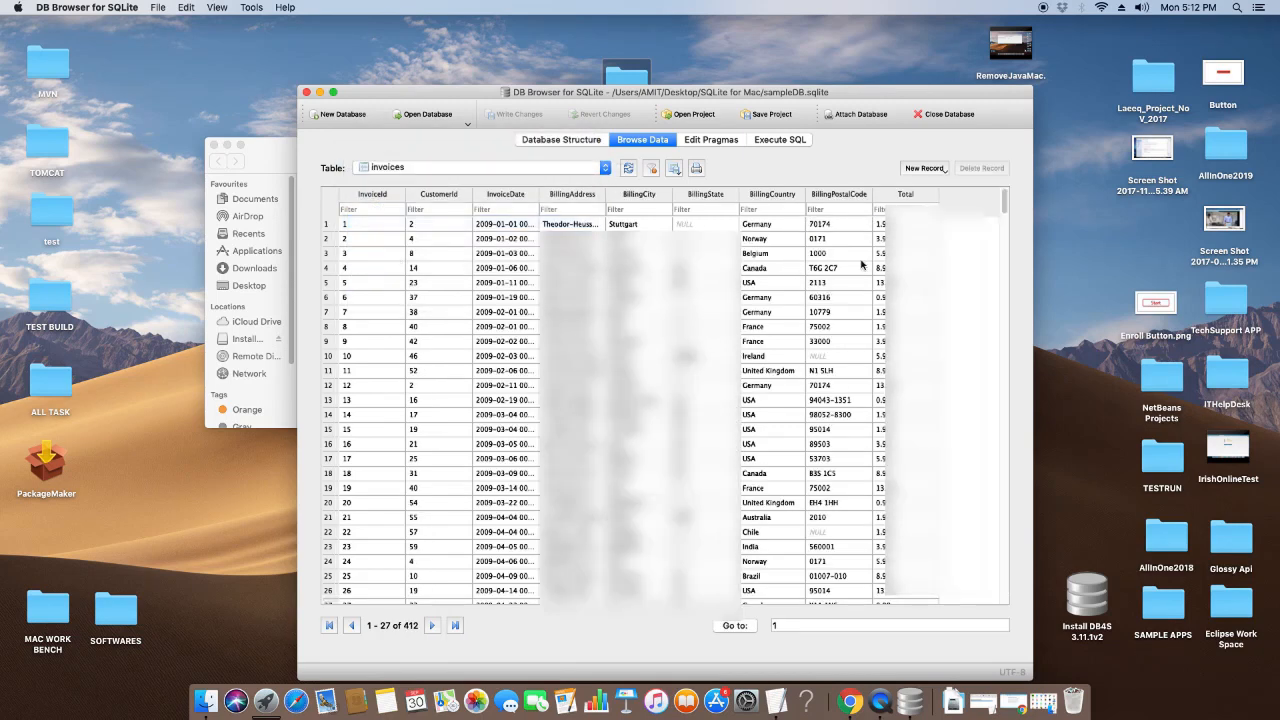
mouse_move(848, 282)
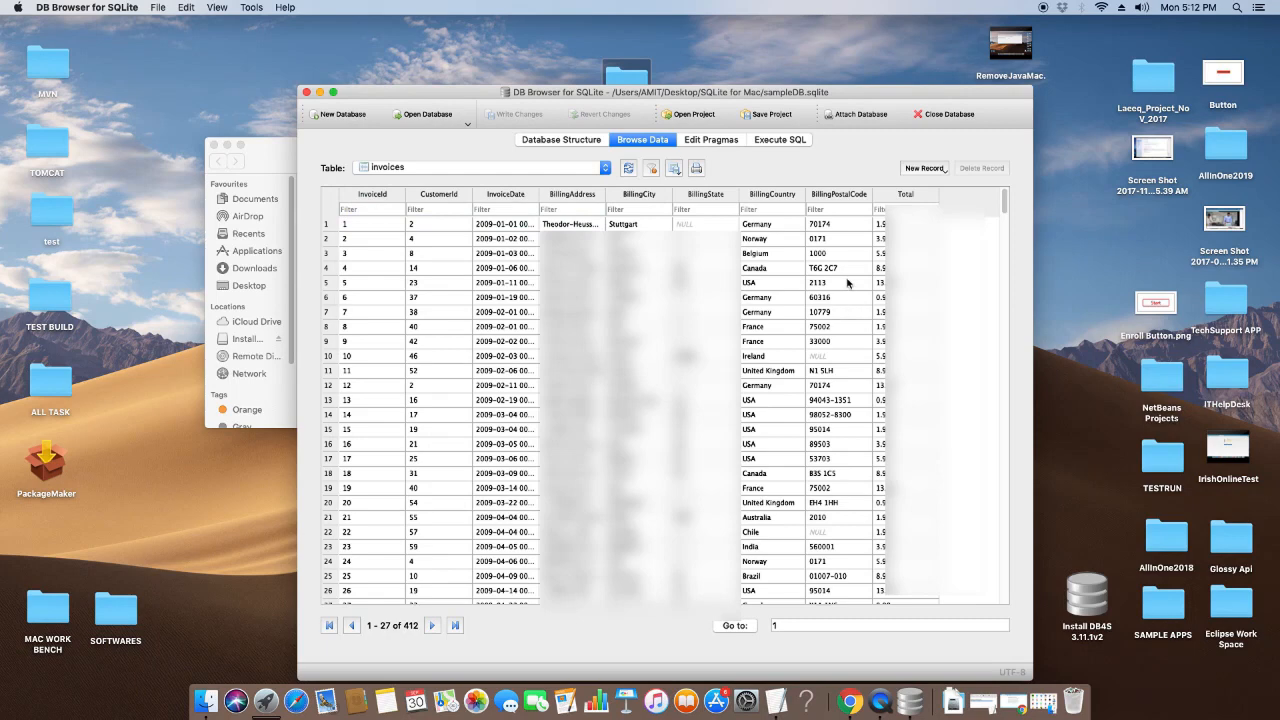
mouse_move(794, 107)
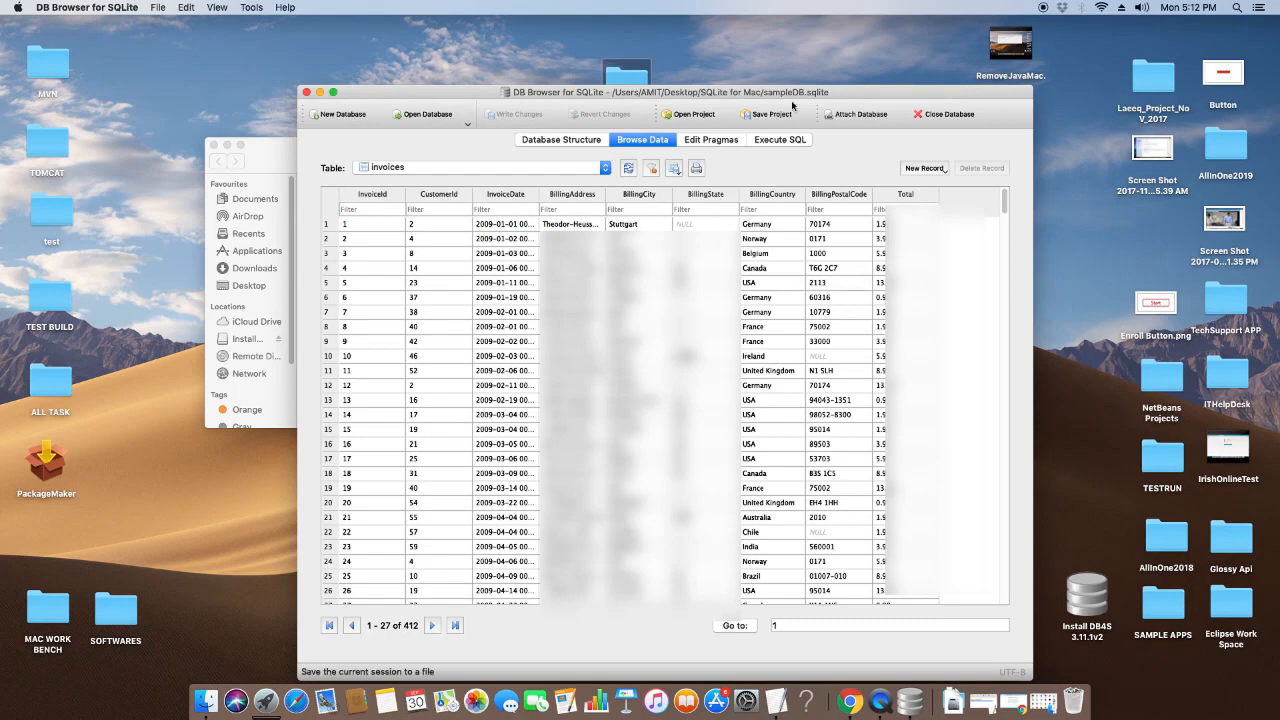
left_click(711, 139)
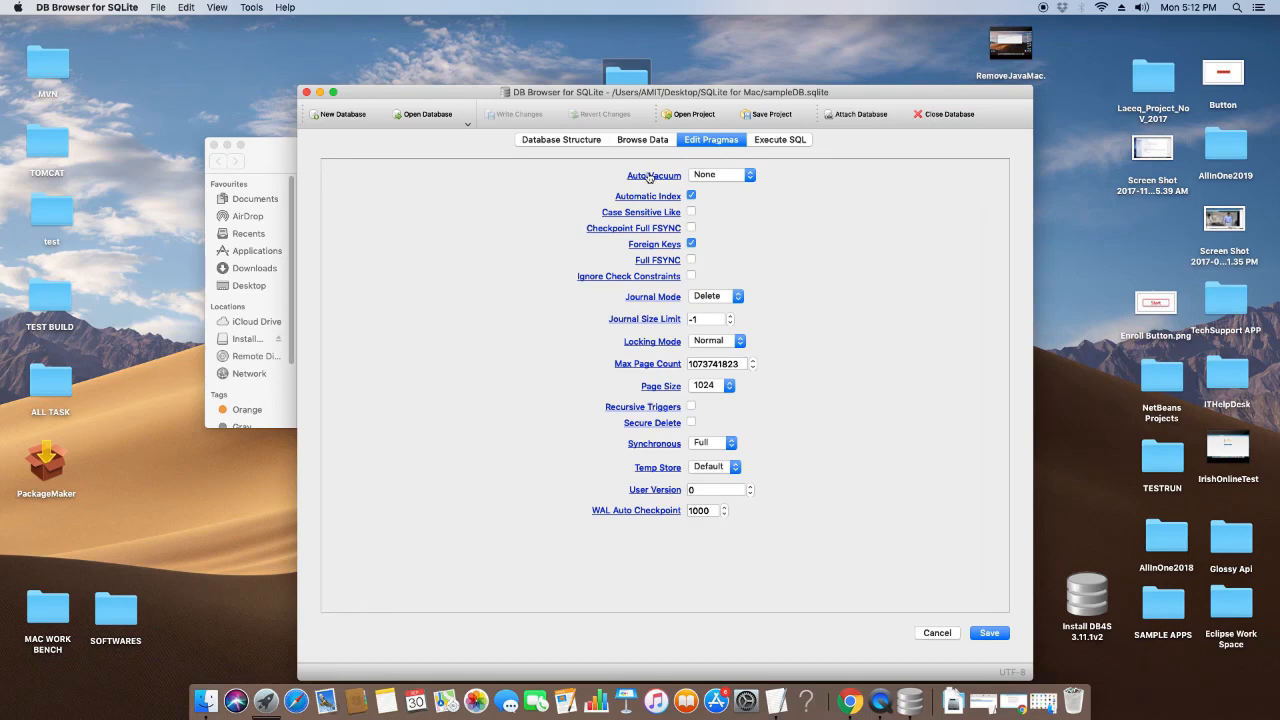
mouse_move(829, 340)
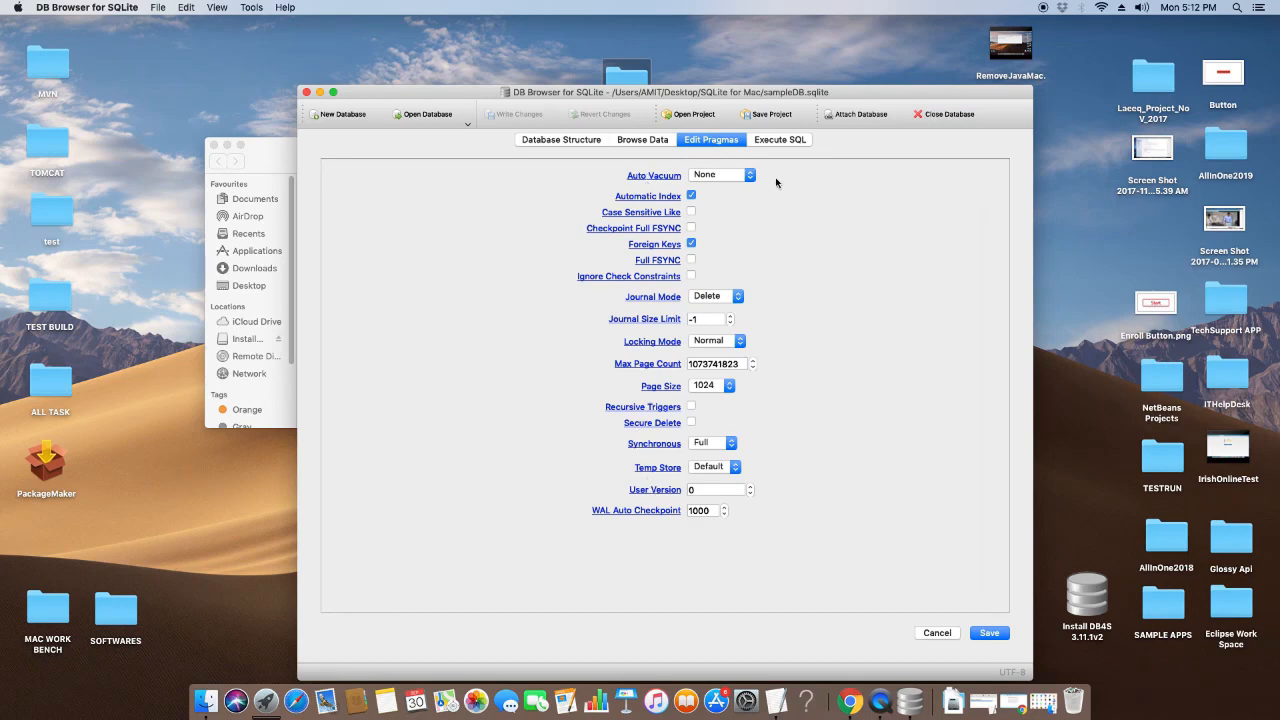
Step: Leave the pragma settings for the Execute SQL tab's empty query editor
left_click(779, 139)
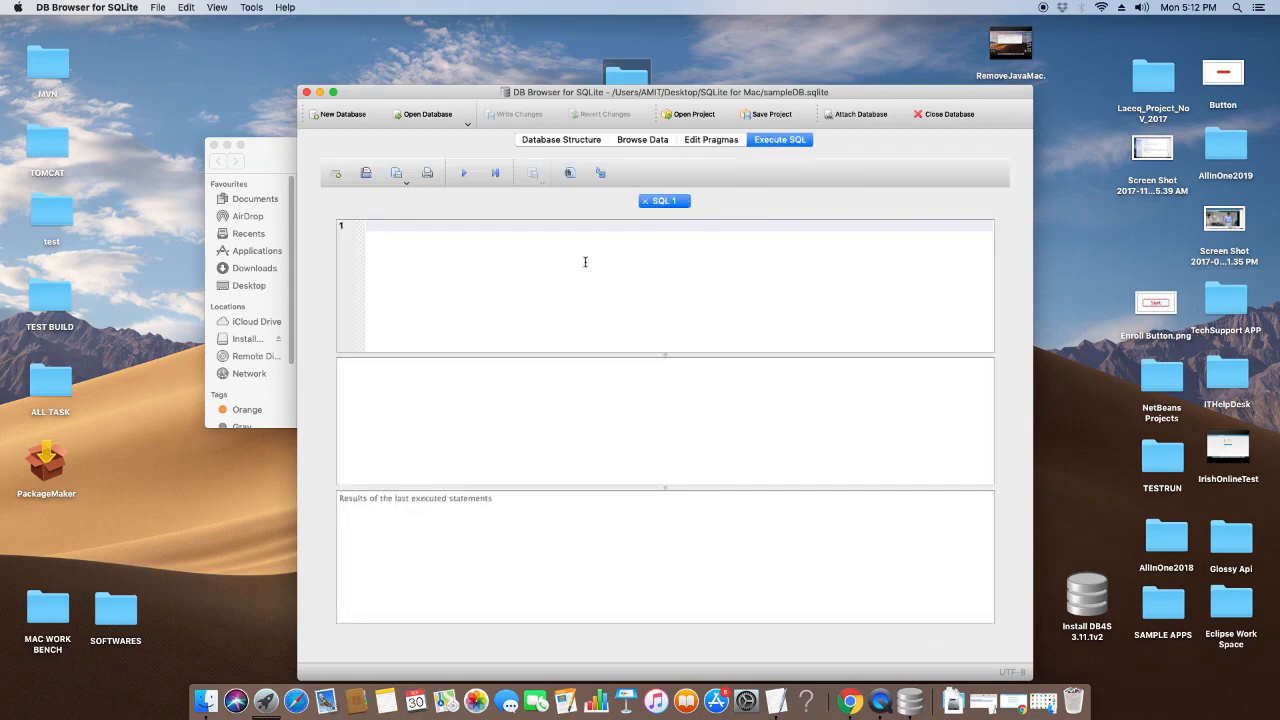
Step: Run the query 'SELECT * from customers', returning 59 rows
type("sel")
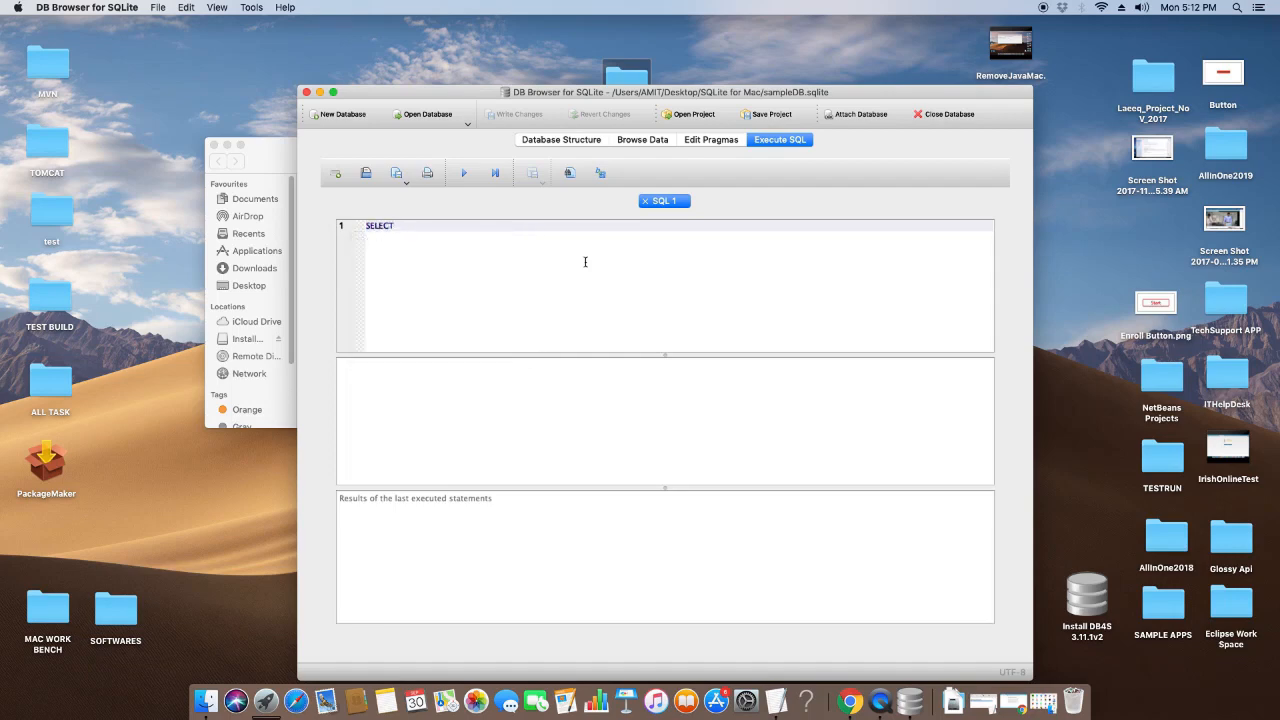
type("* fr")
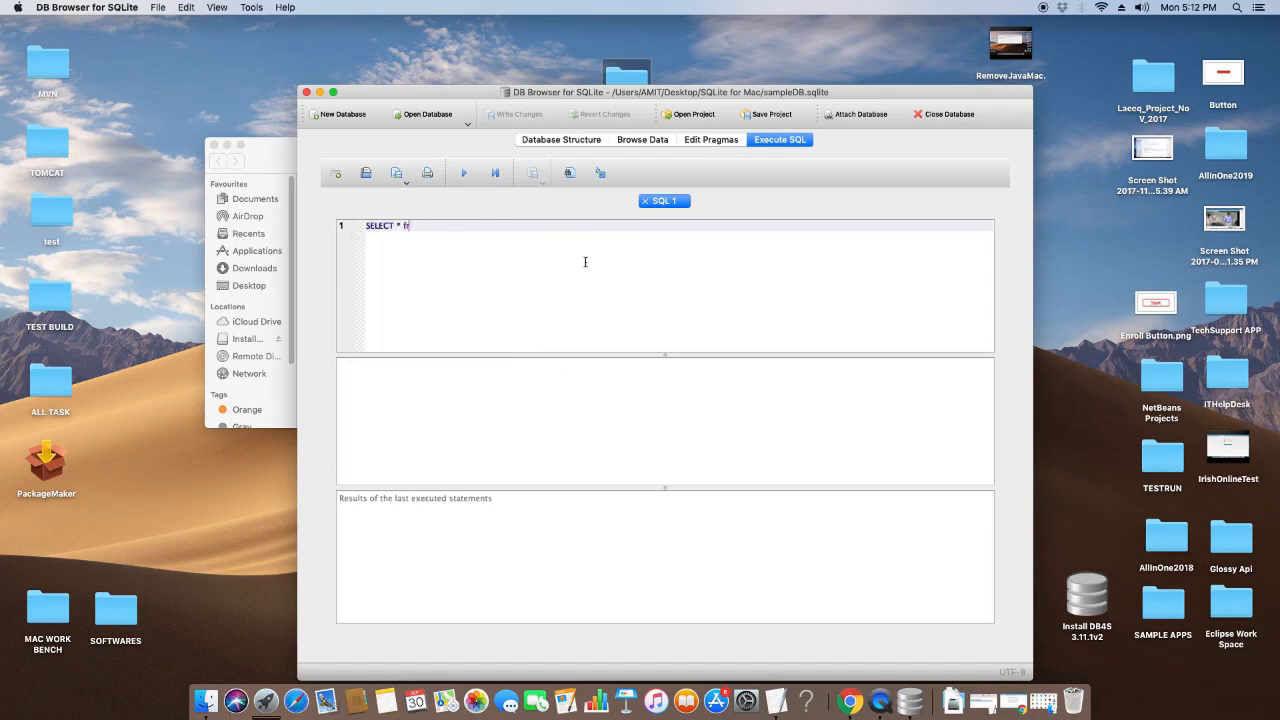
type("rom customers")
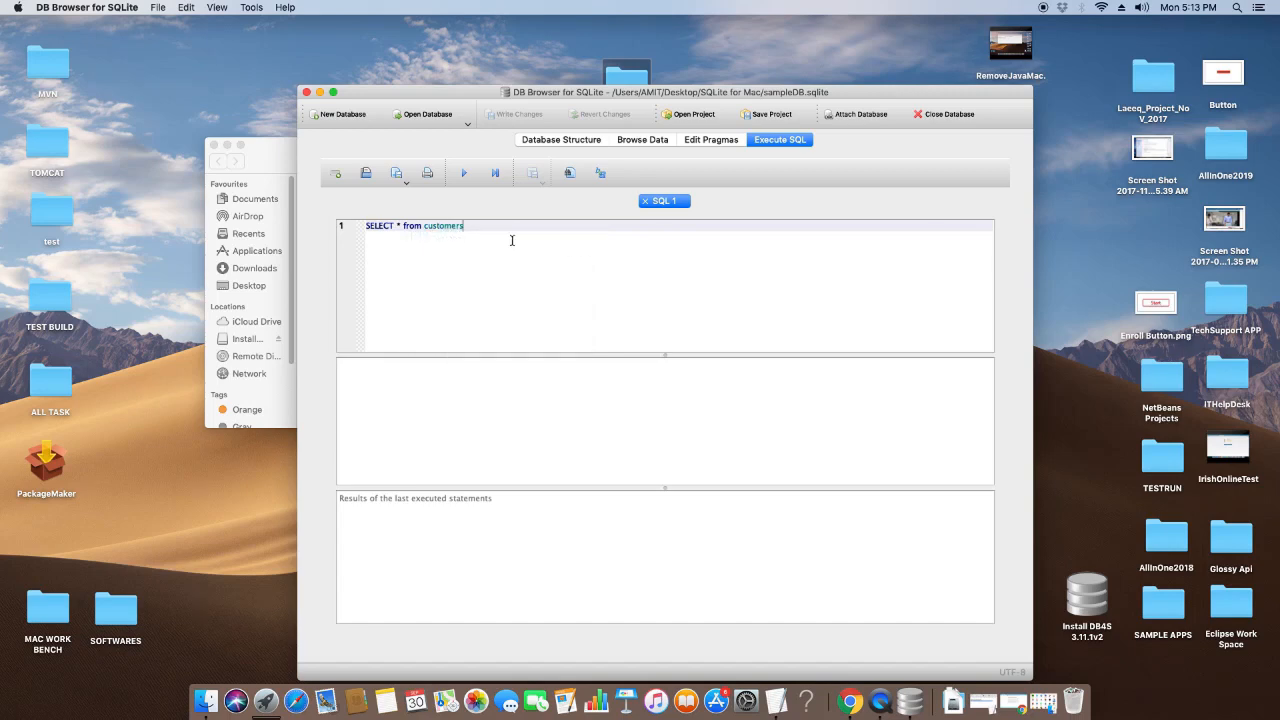
left_click(463, 173)
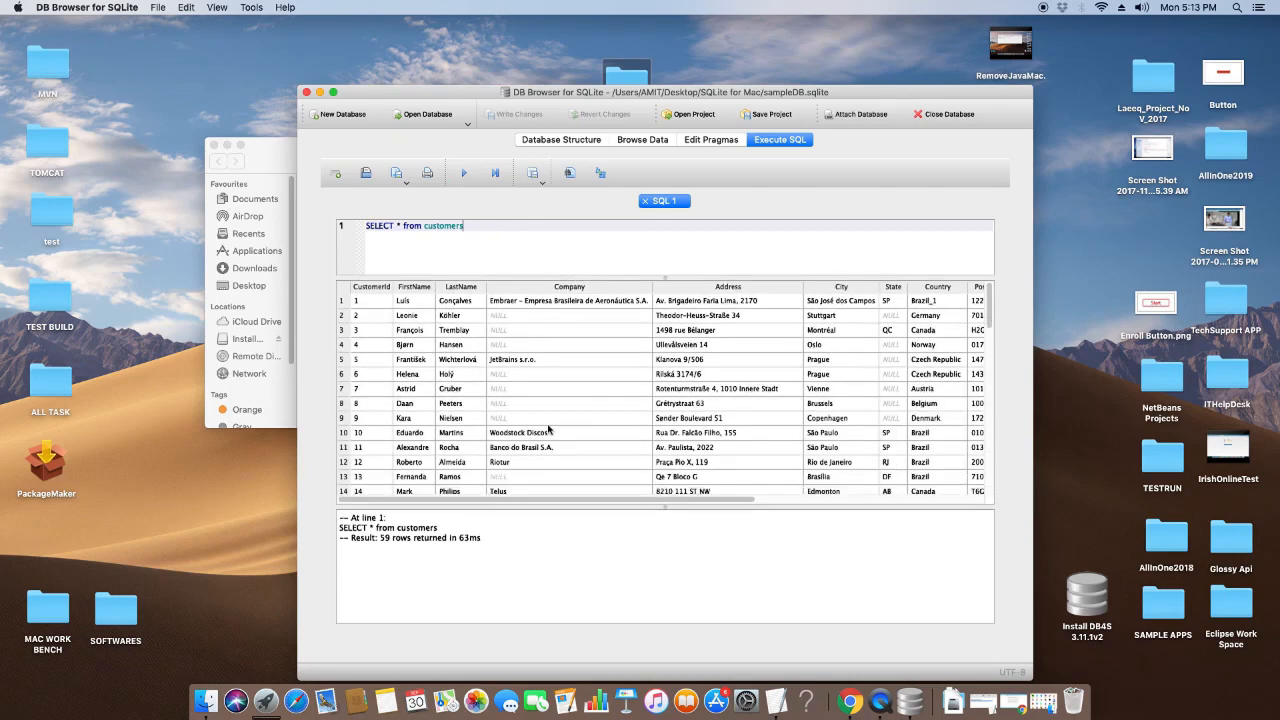
left_click(513, 359)
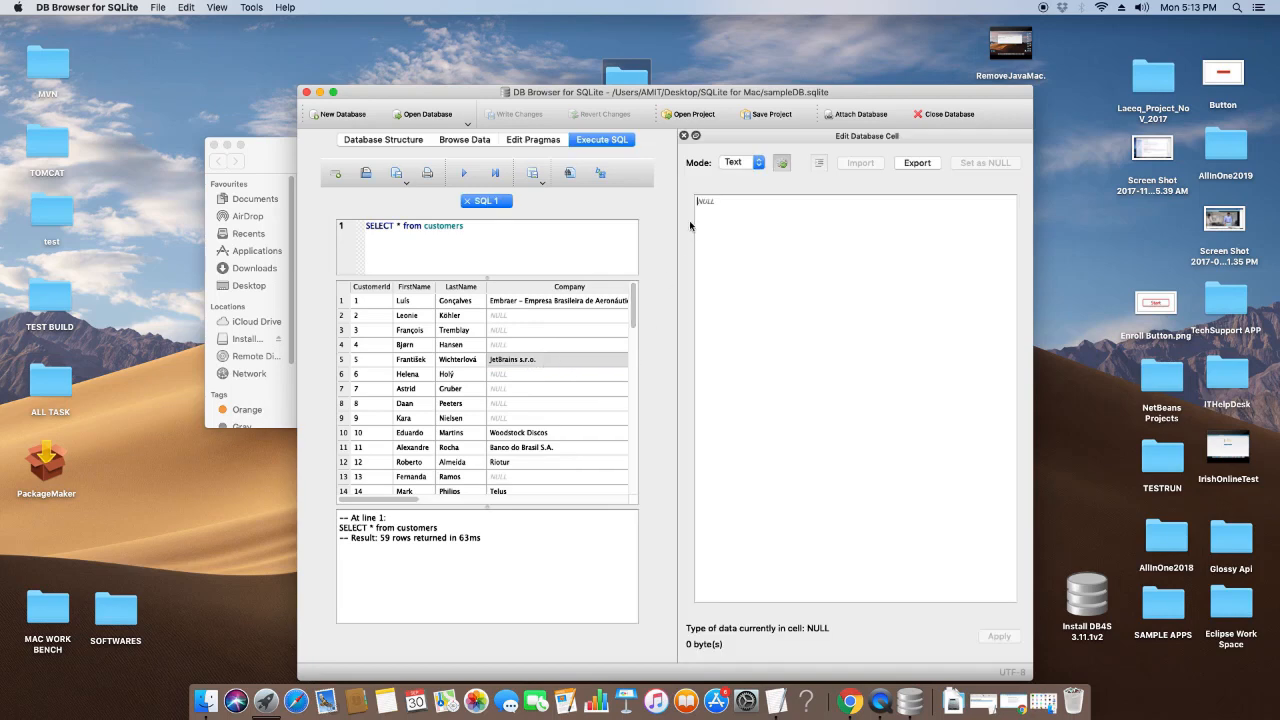
mouse_move(710, 257)
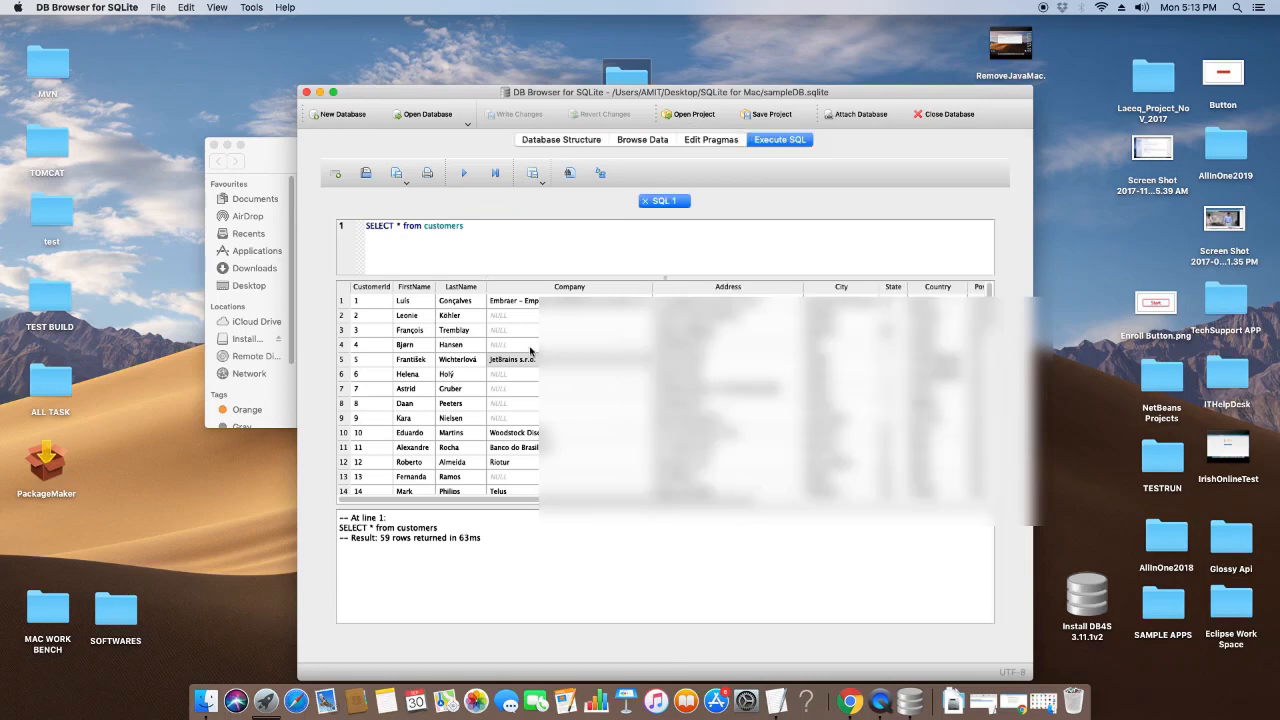
scroll("down", 3)
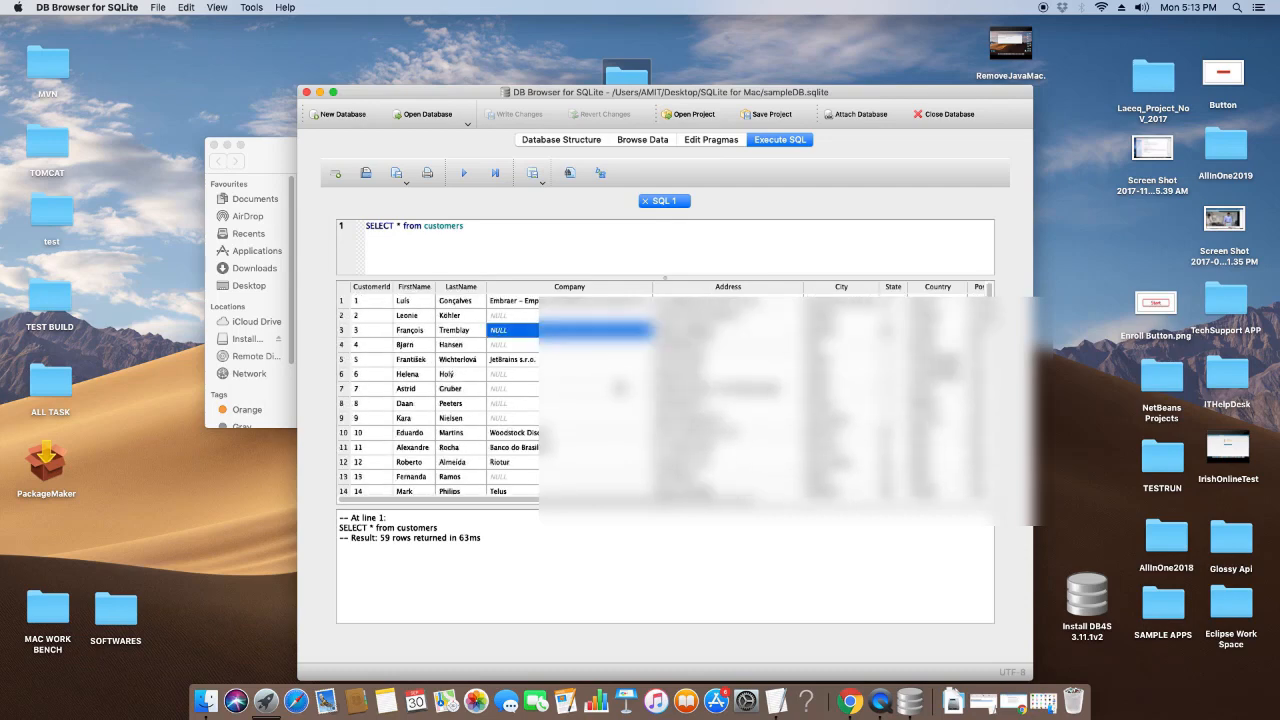
scroll("down", 3)
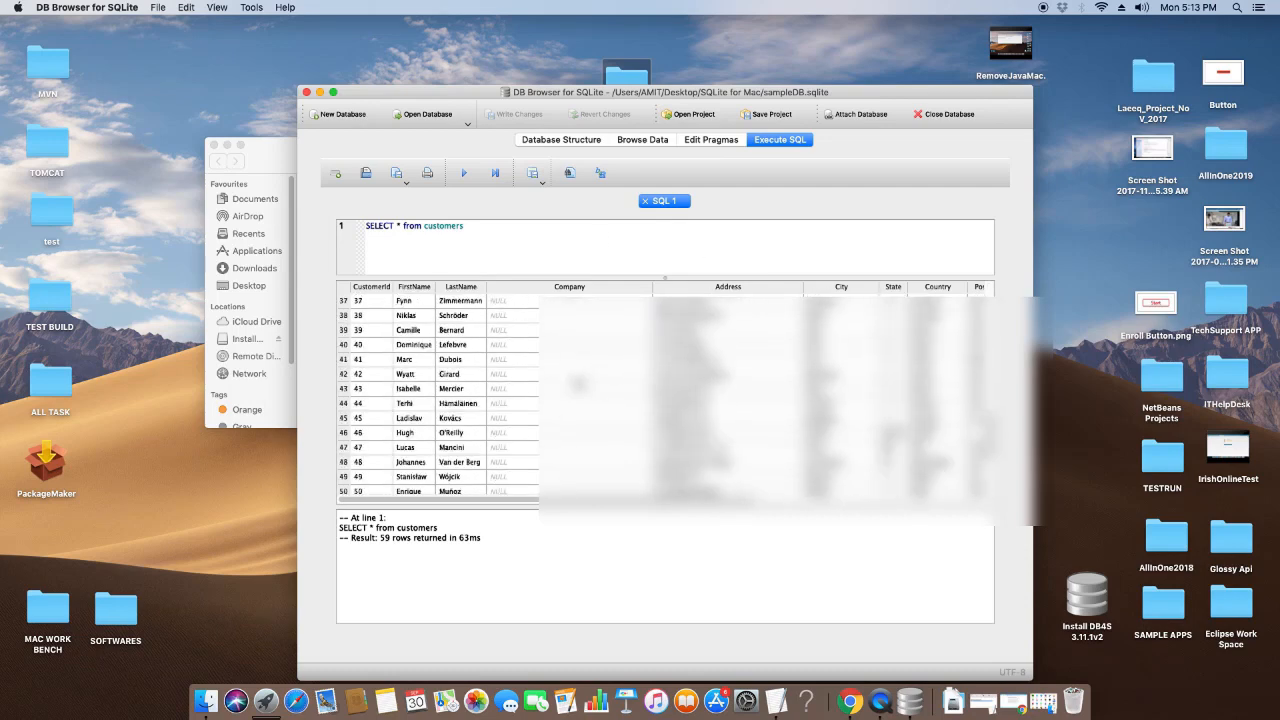
scroll("down", 3)
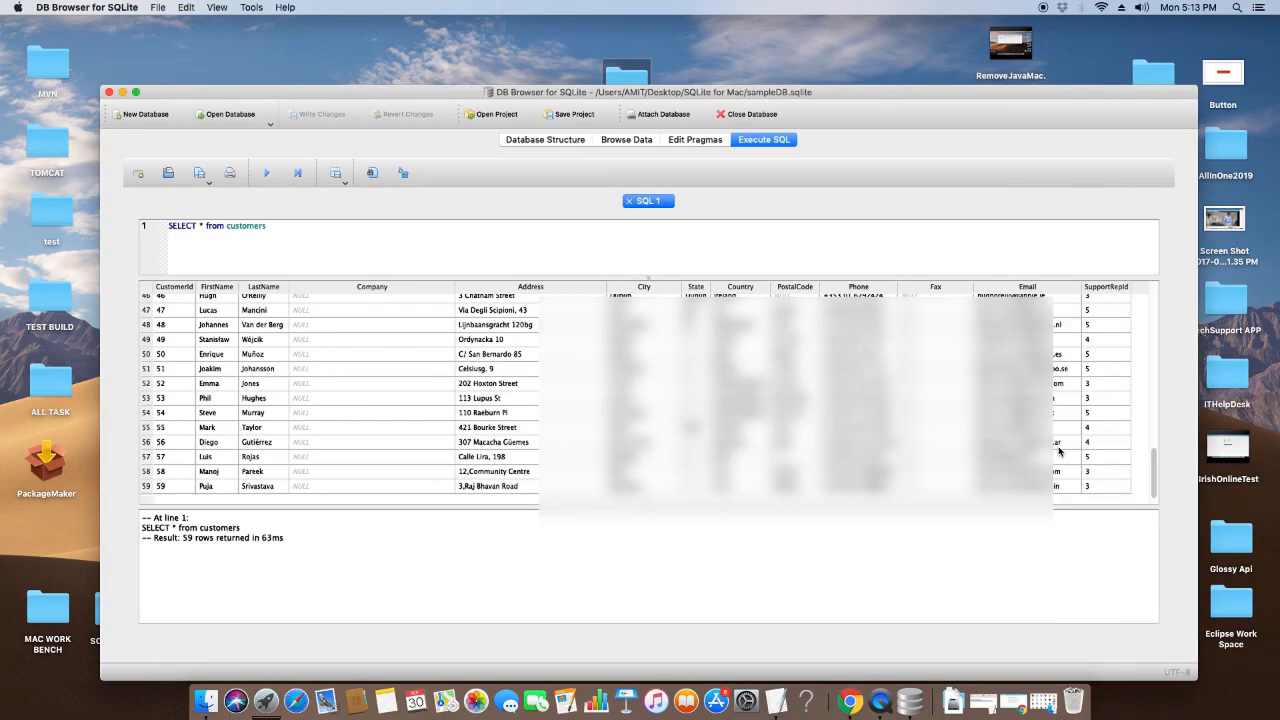
scroll("down", 3)
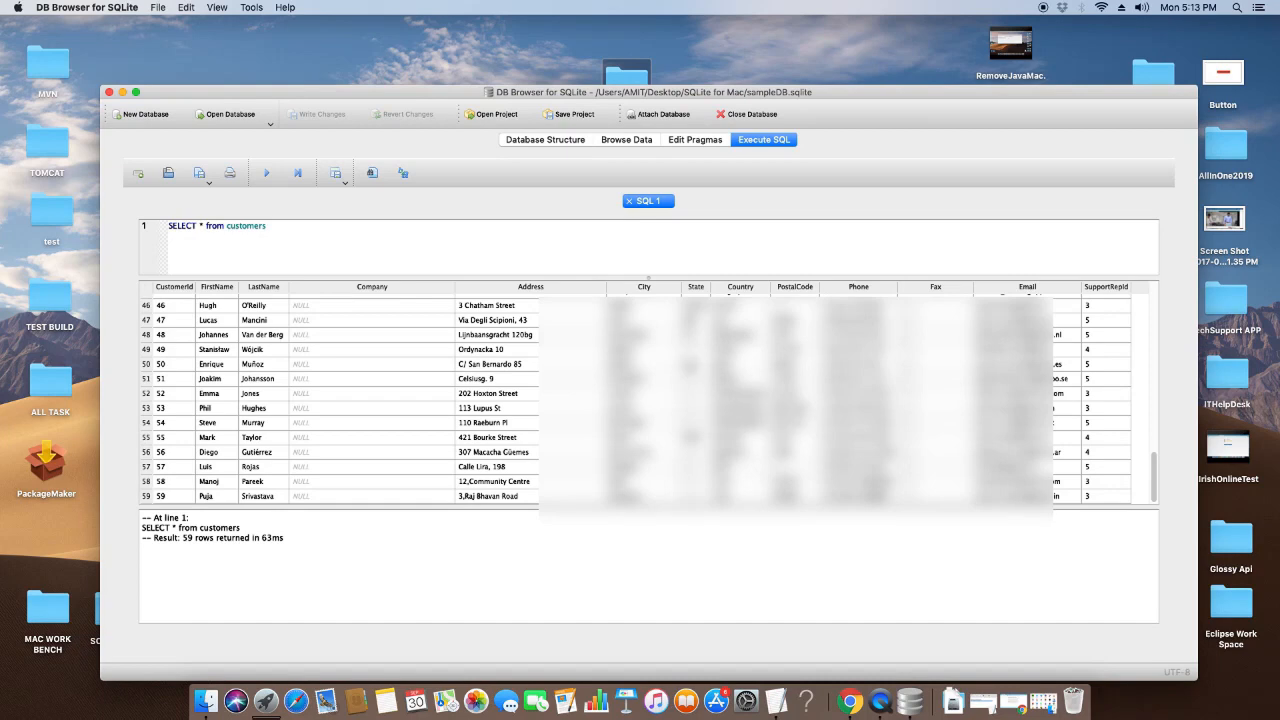
mouse_move(1190, 347)
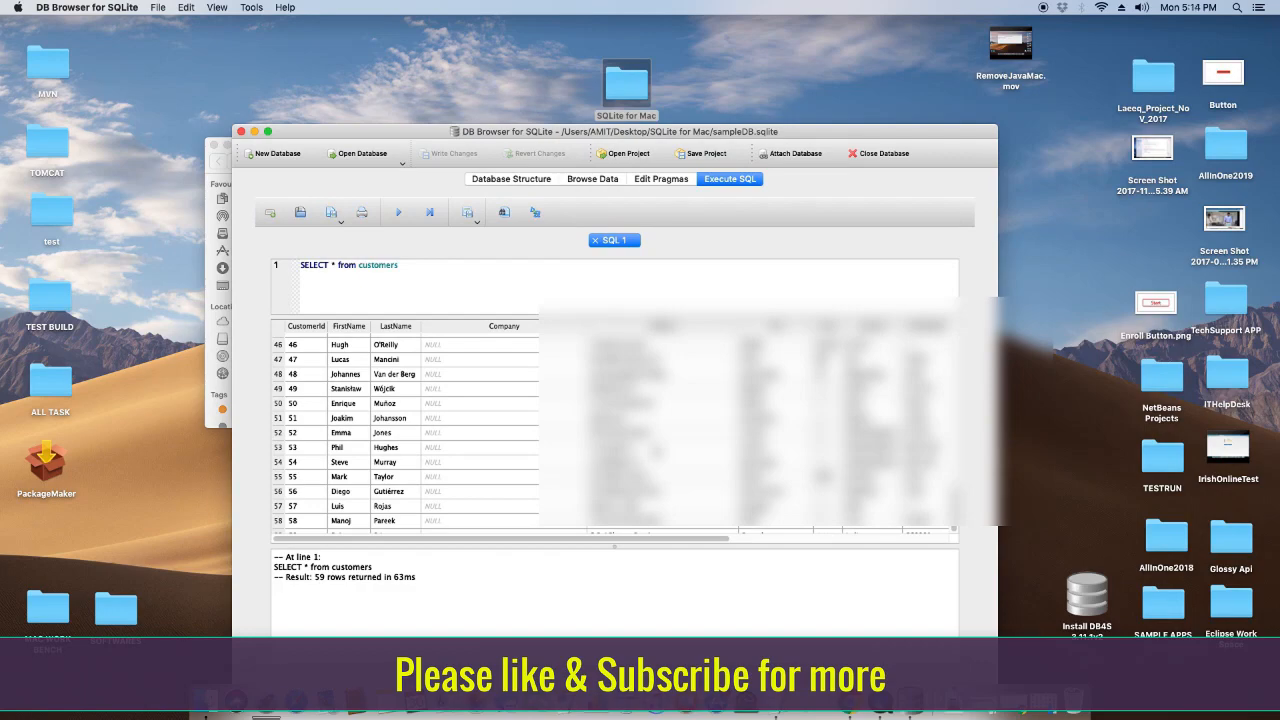
mouse_move(815, 222)
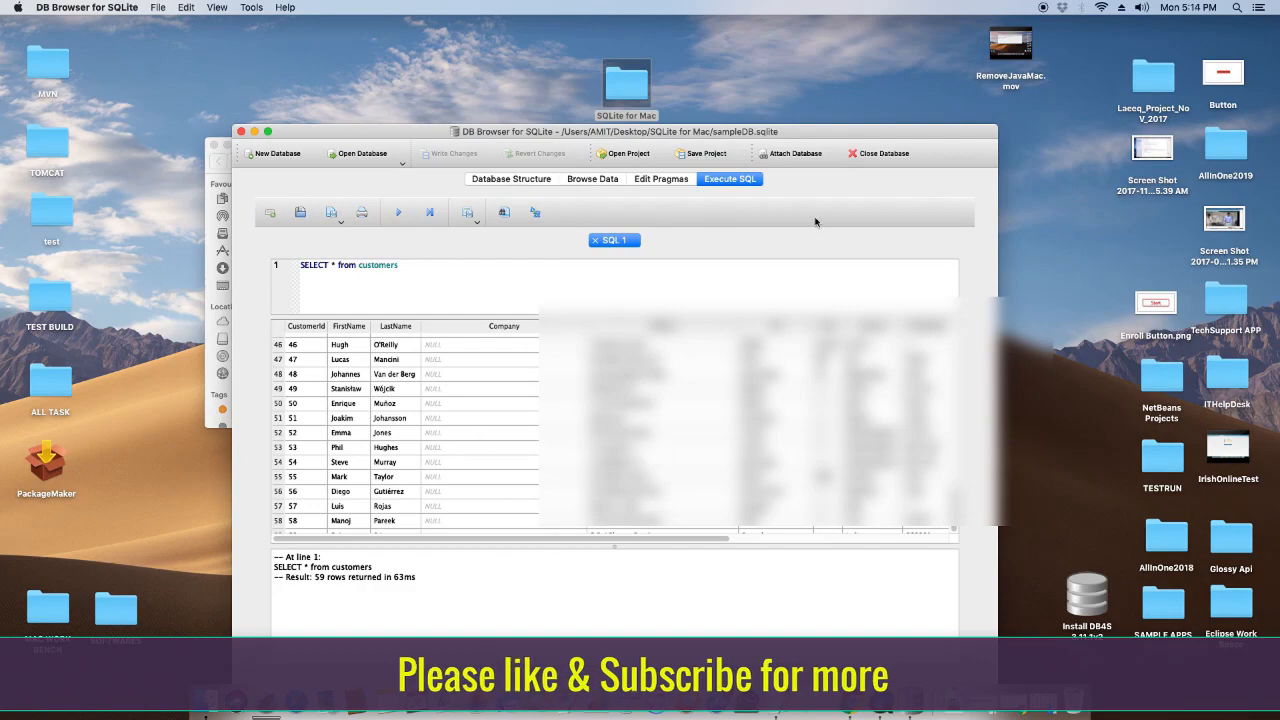